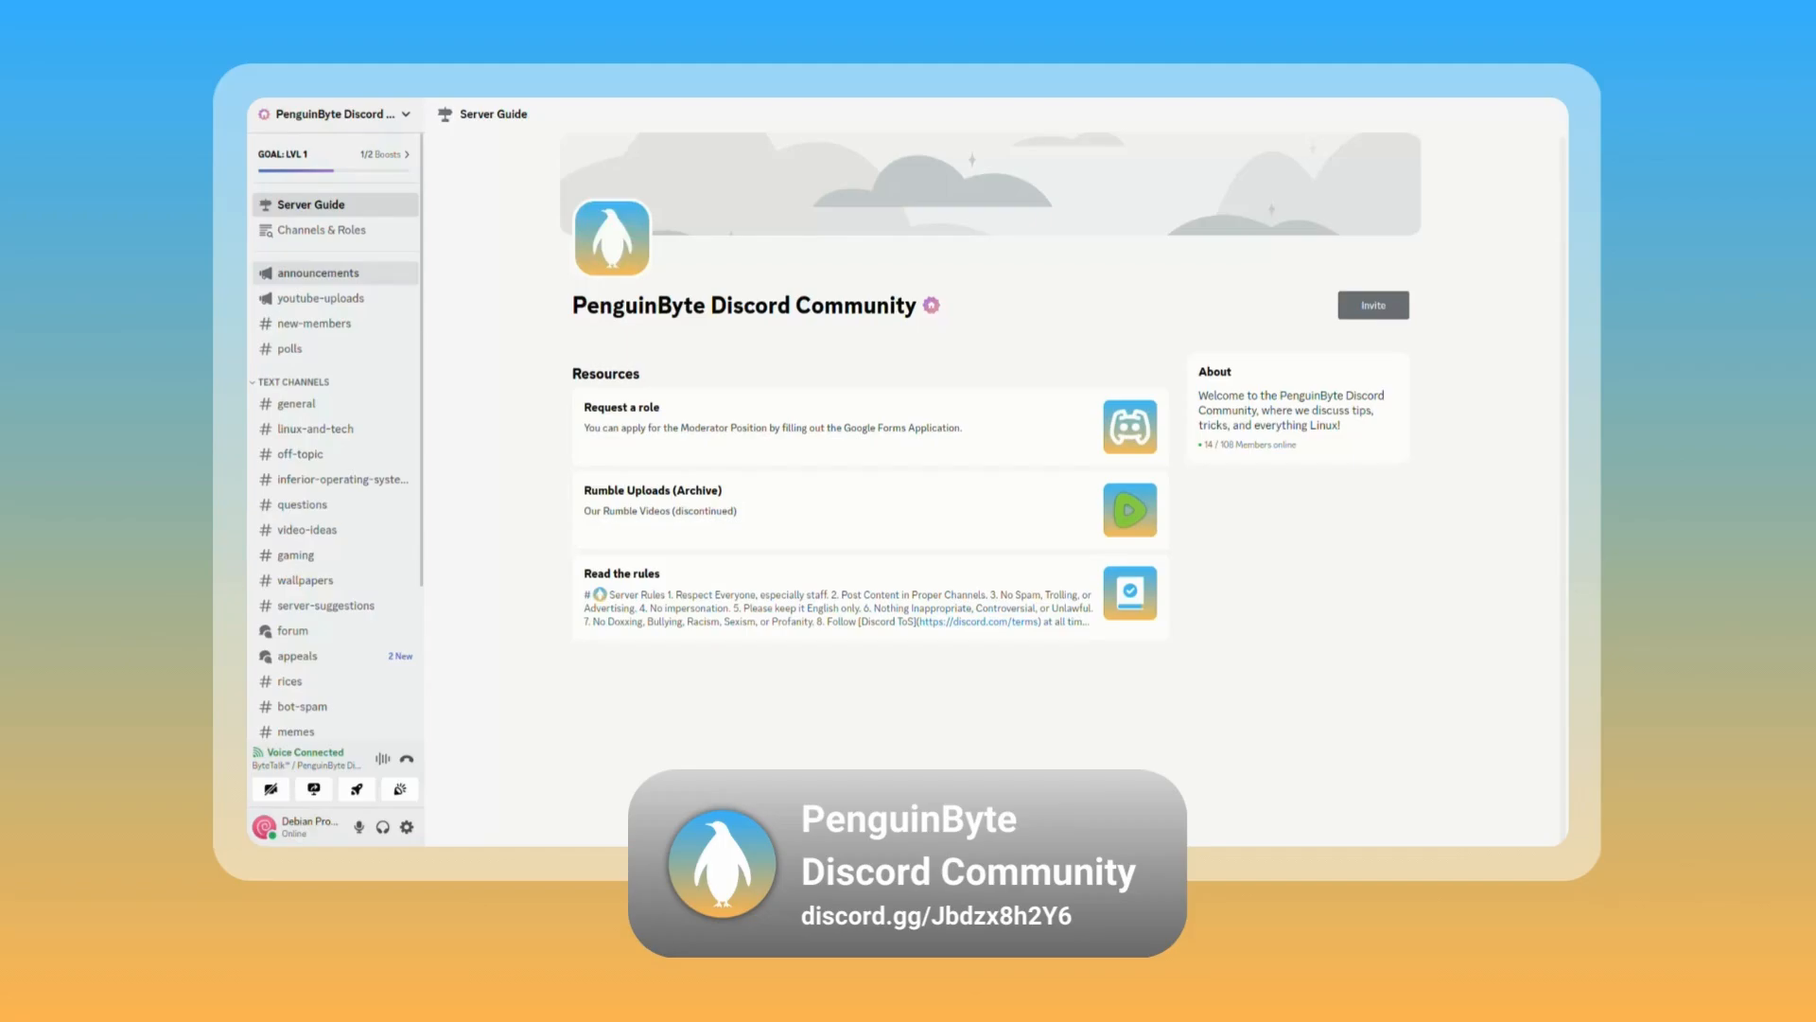
Step: Browse PenguinByte's announcements, youtube-uploads, new-members and polls channels, ending on the desktop poll
{"action": "left_click", "coordinate": [318, 272]}
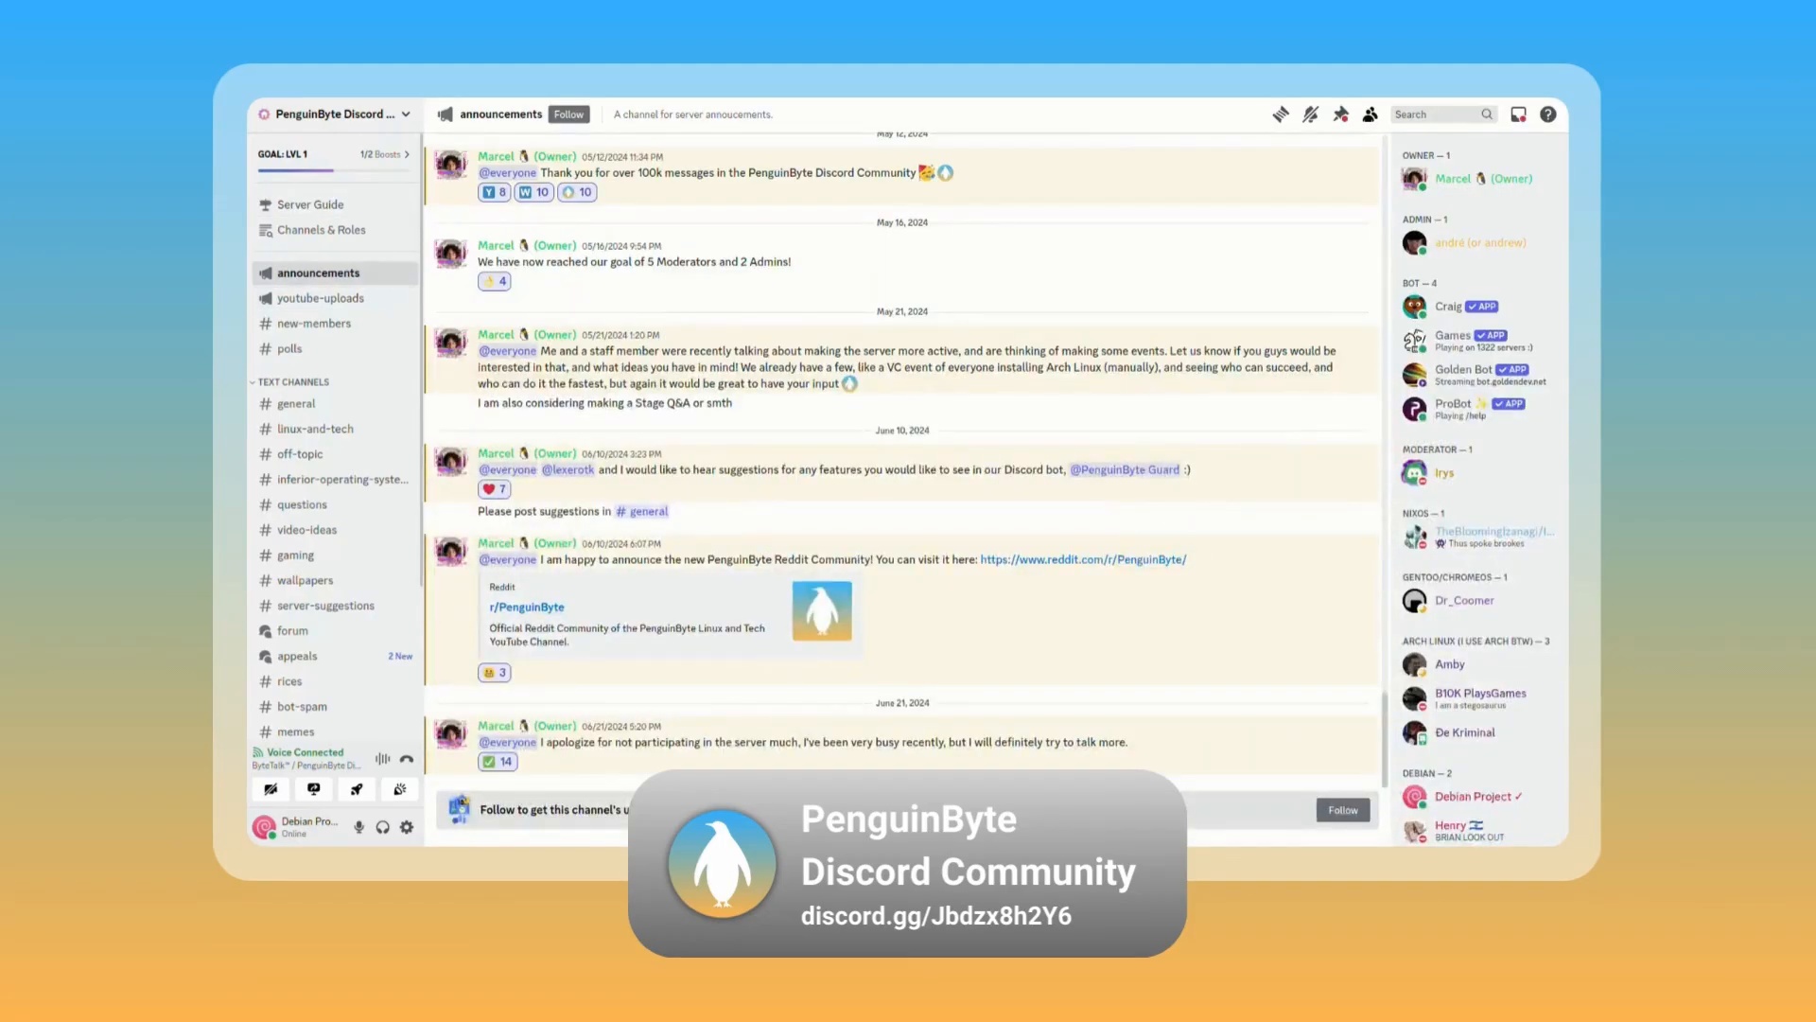
{"action": "left_click", "coordinate": [321, 298]}
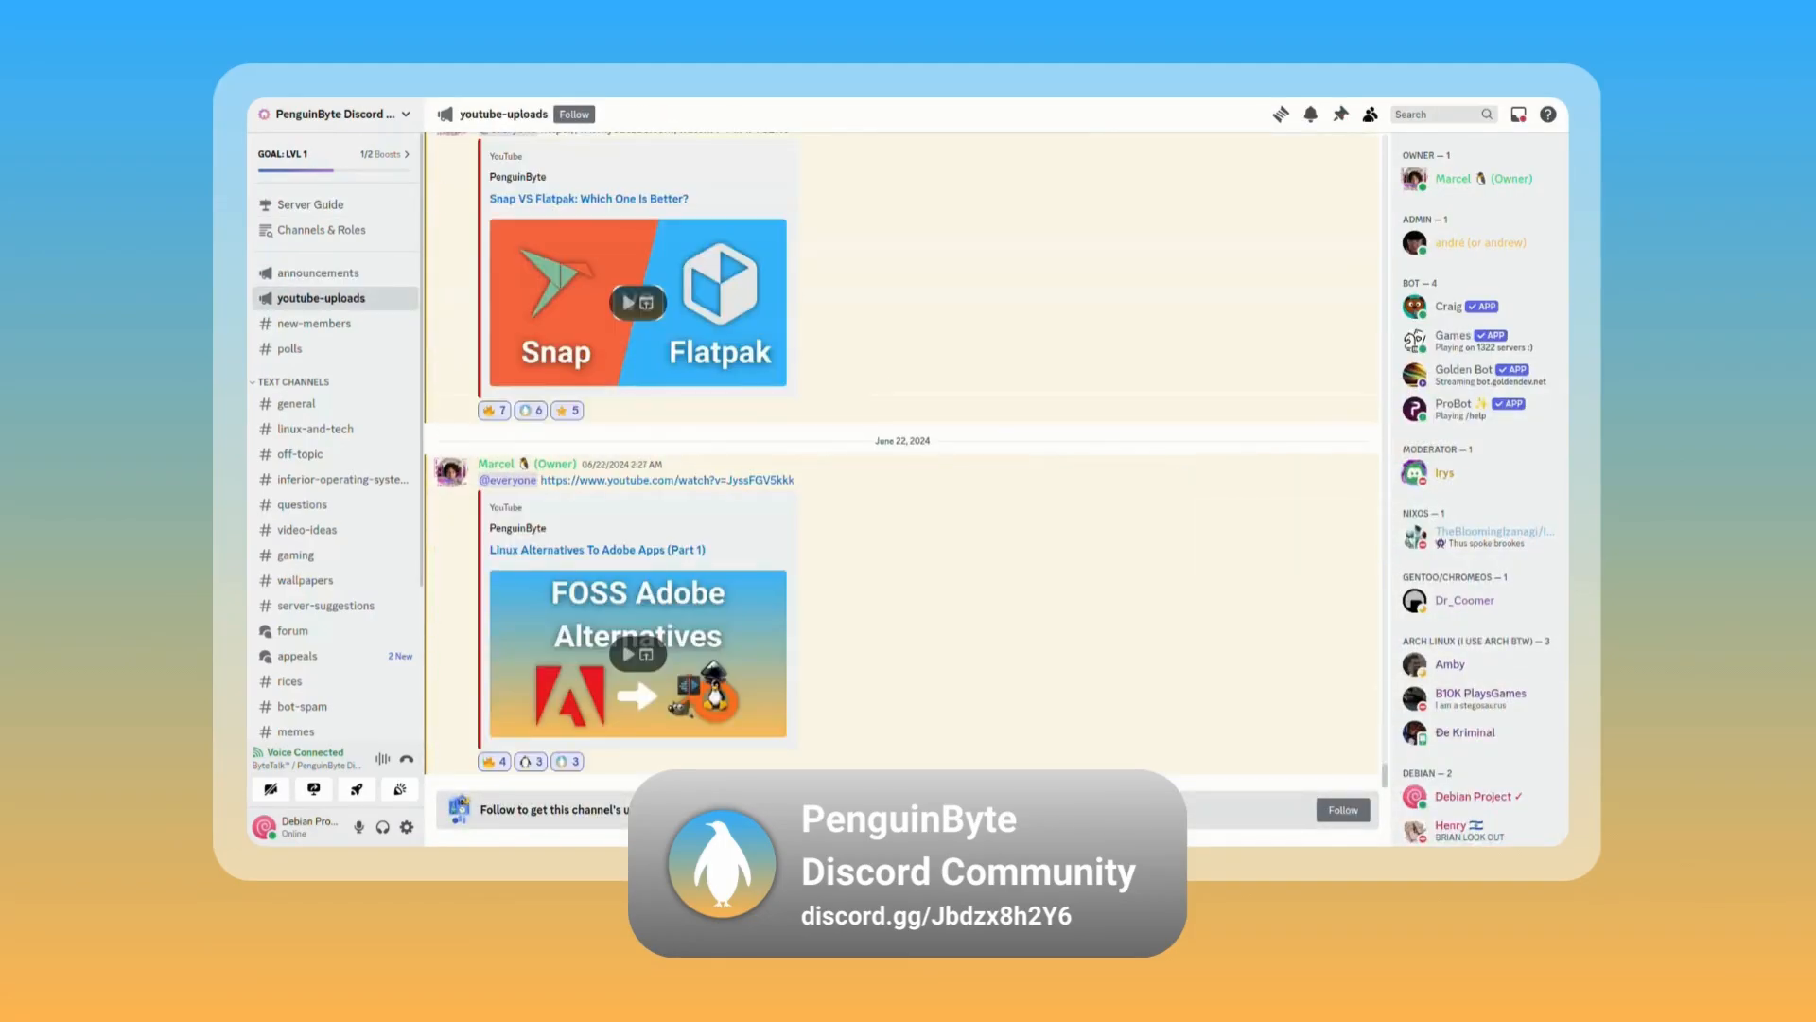
{"action": "left_click", "coordinate": [314, 324]}
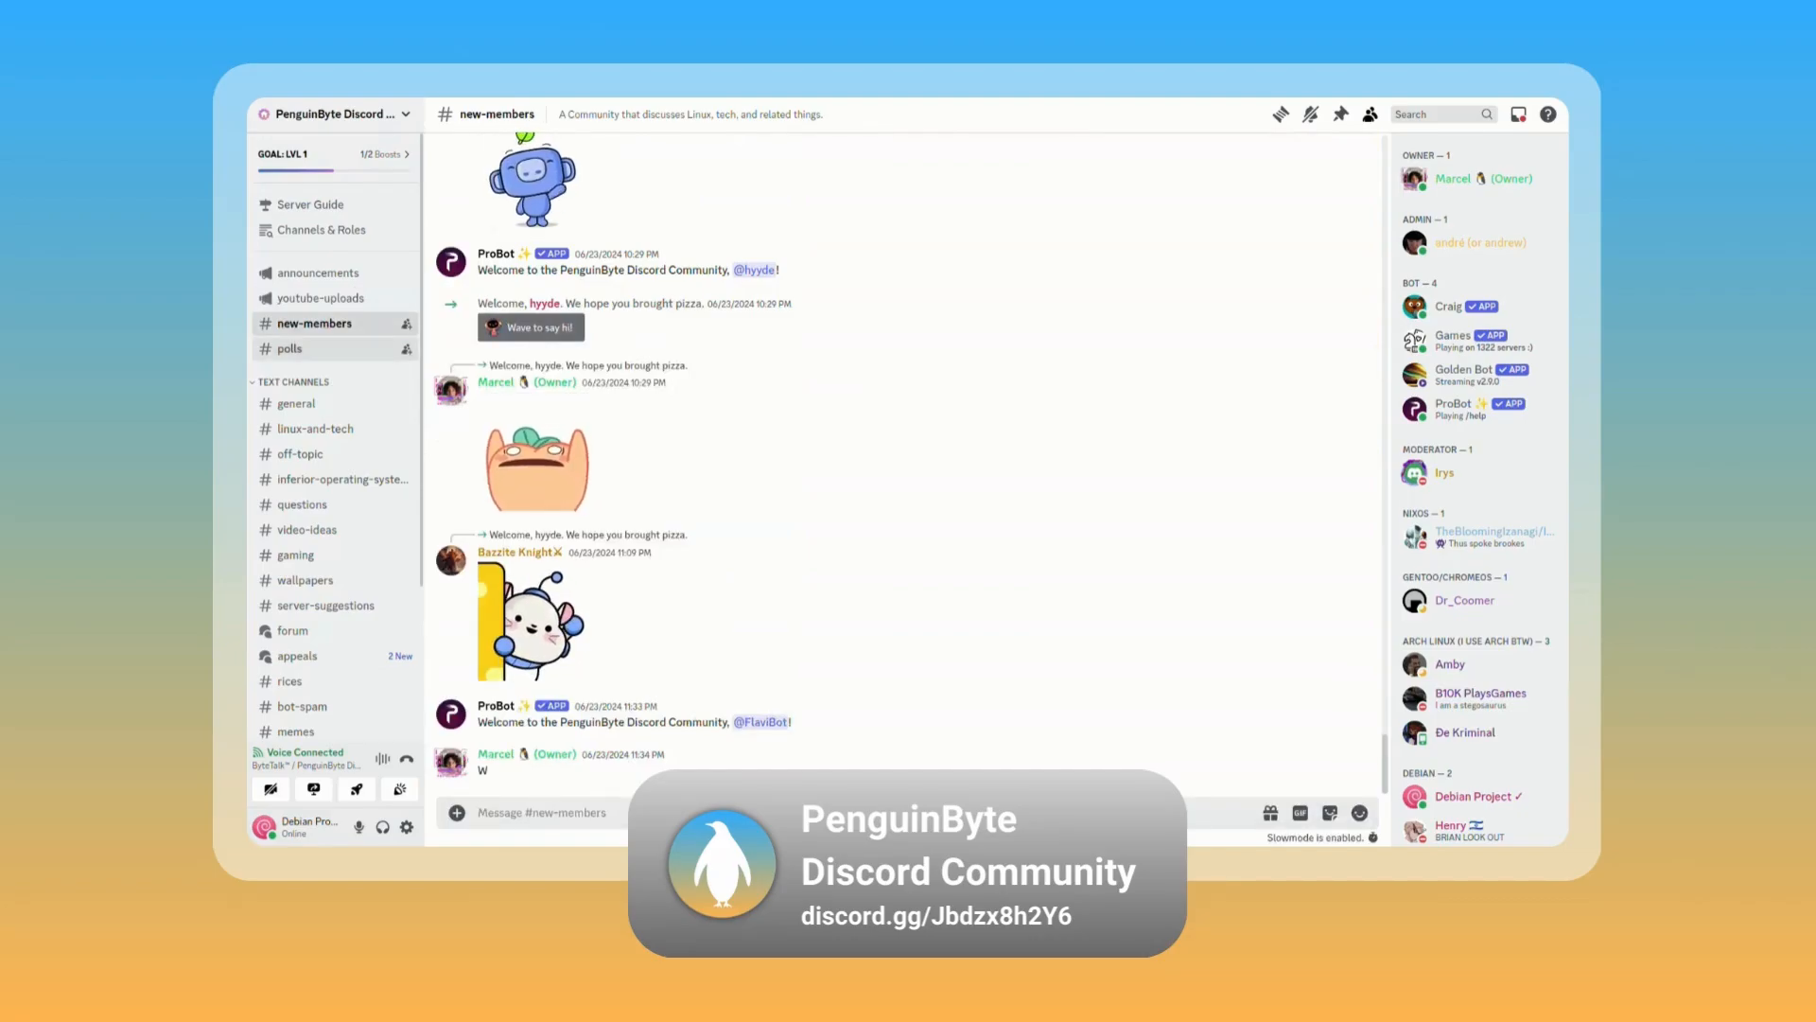
{"action": "left_click", "coordinate": [287, 348]}
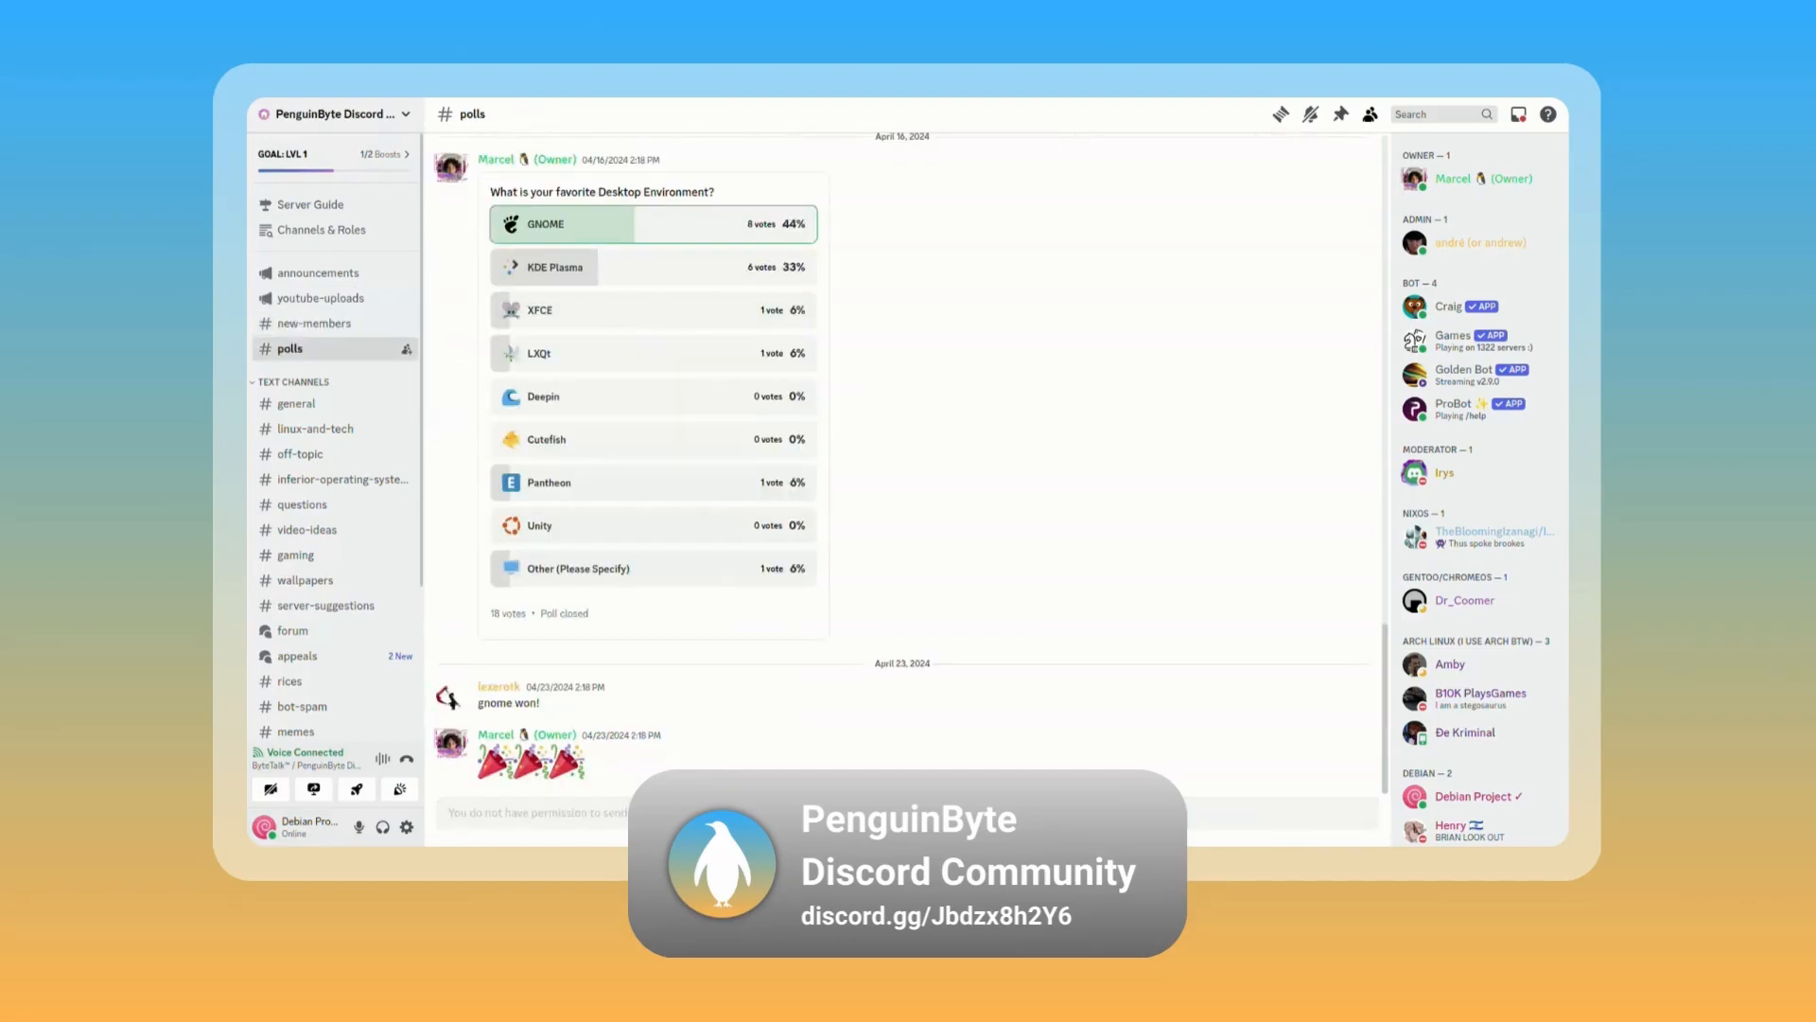
{"action": "left_click", "coordinate": [295, 403]}
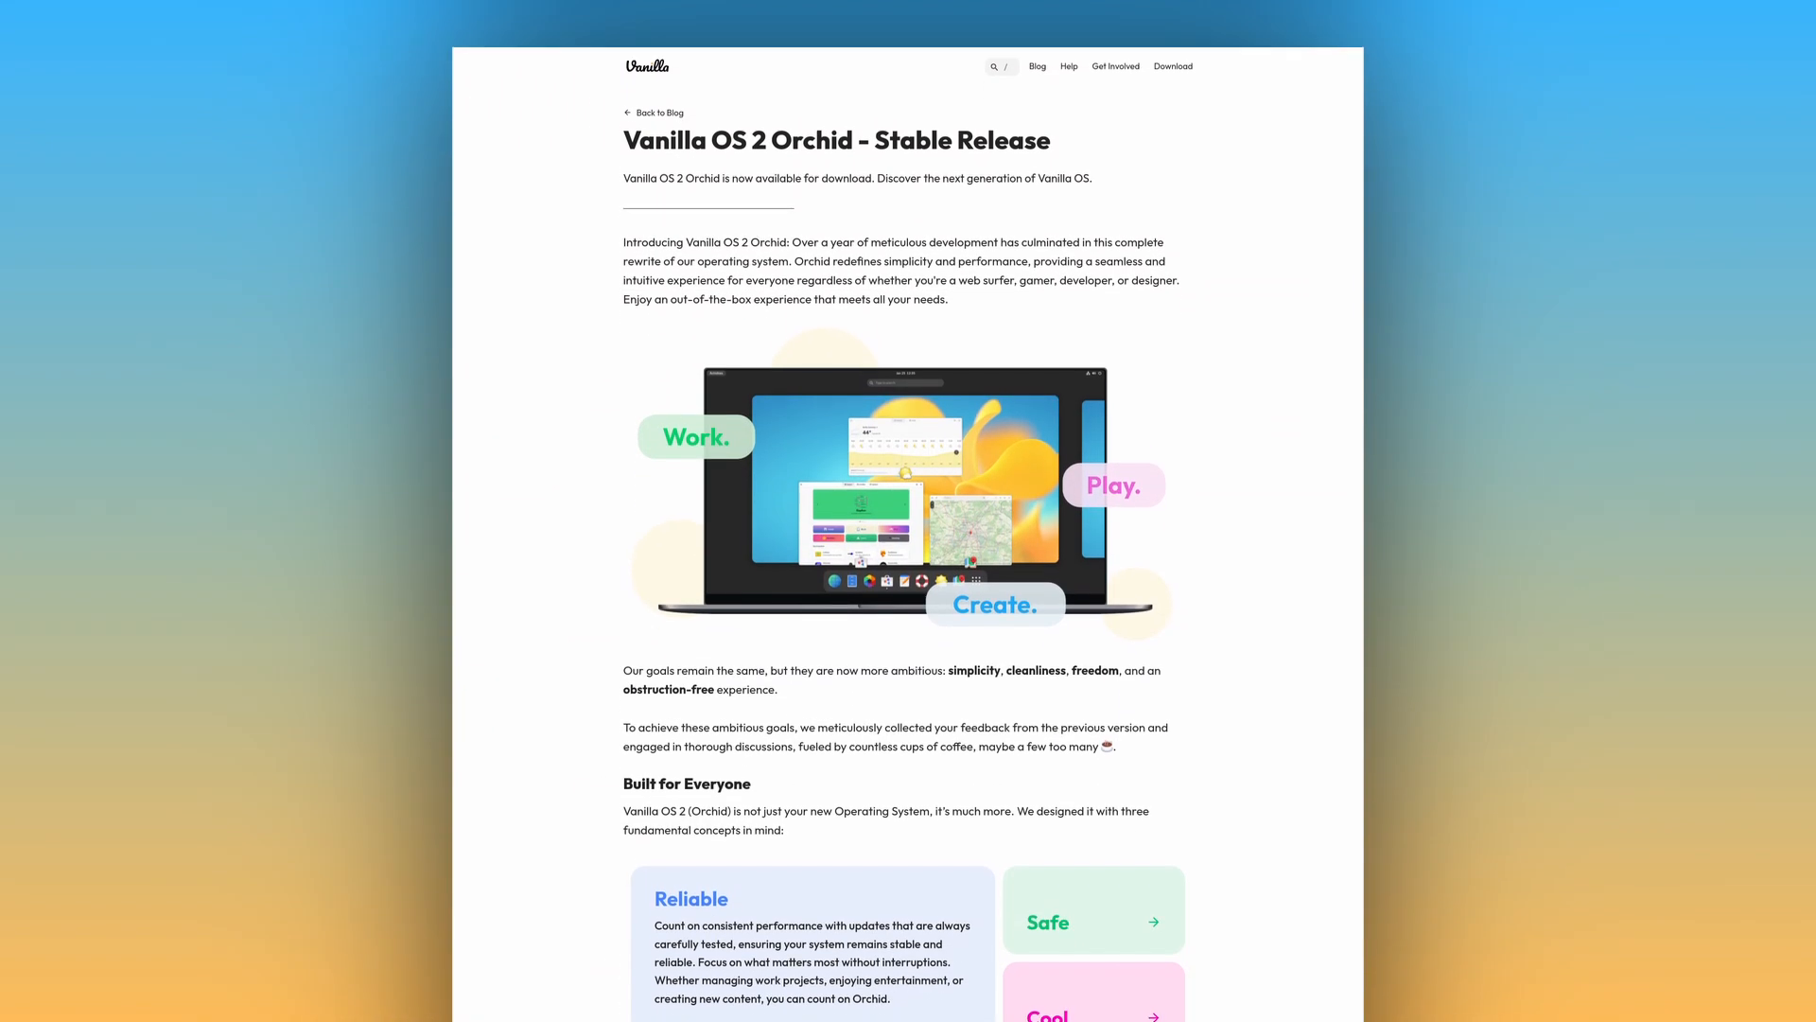
Step: Scroll the 'Vanilla OS 2 Orchid - Stable Release' post down to its Full Changelog
{"action": "scroll", "scroll_direction": "down", "scroll_amount": 3}
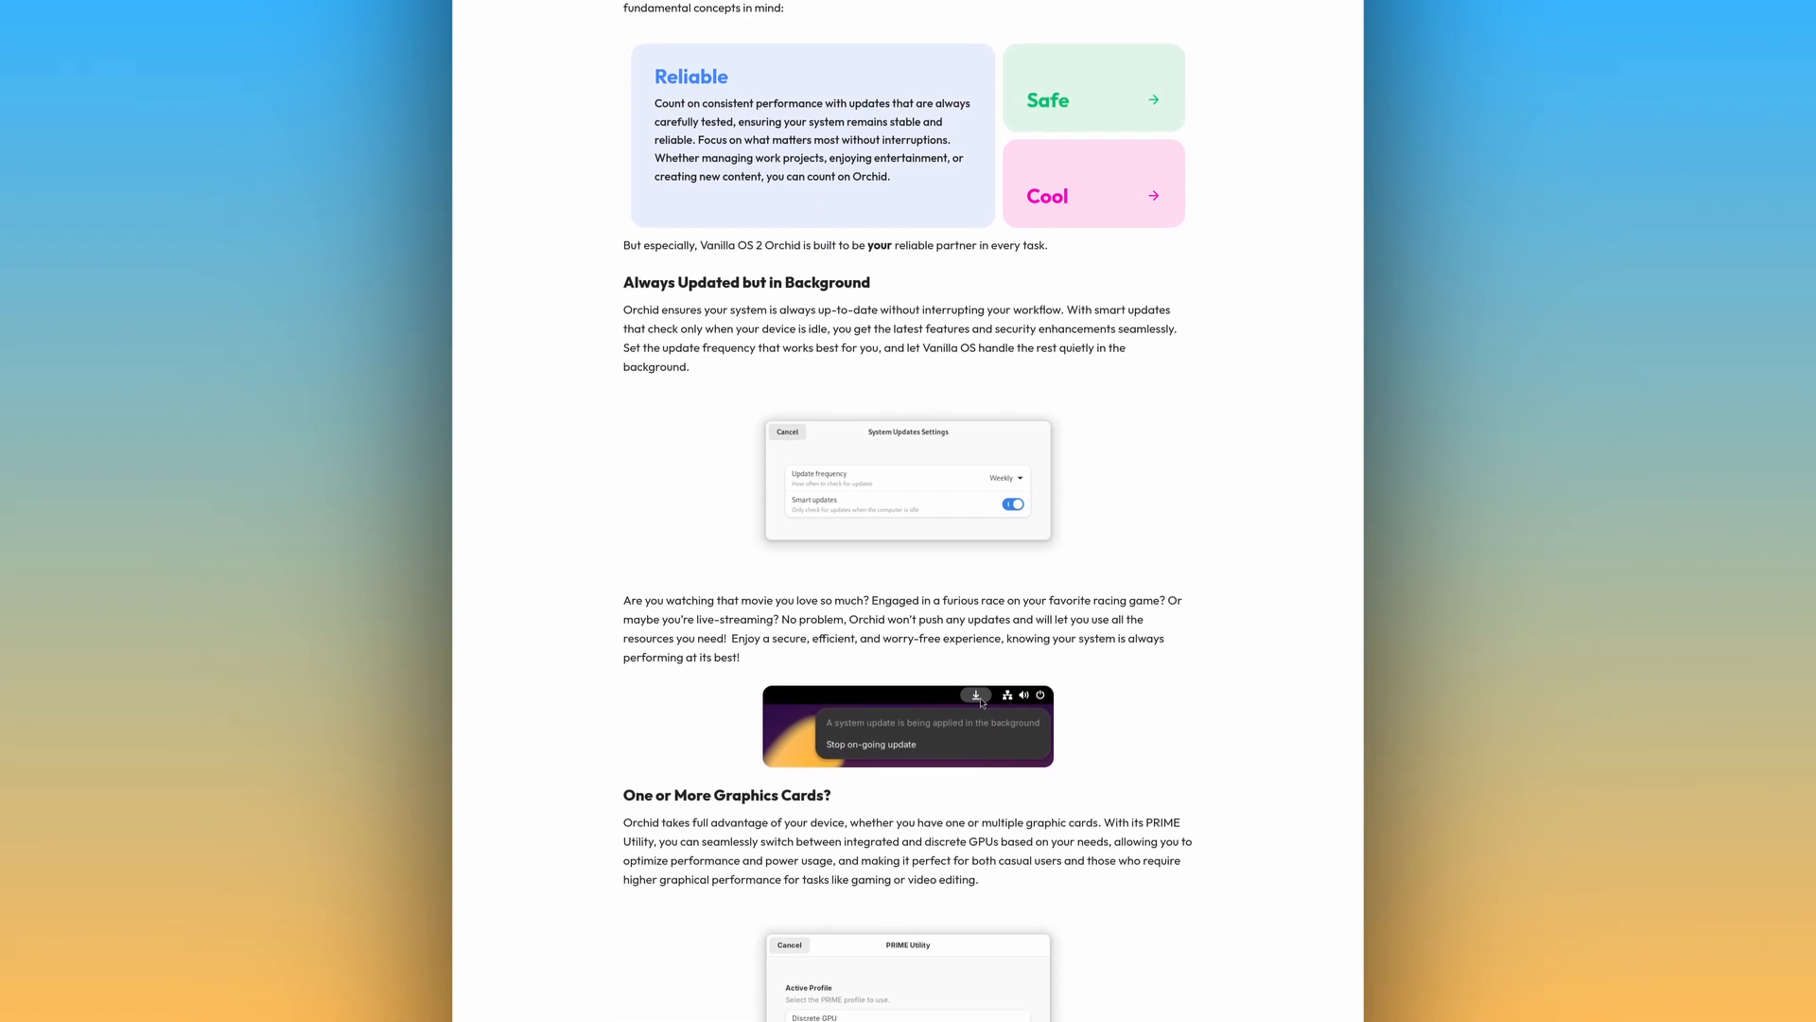
{"action": "scroll", "scroll_direction": "down", "scroll_amount": 3}
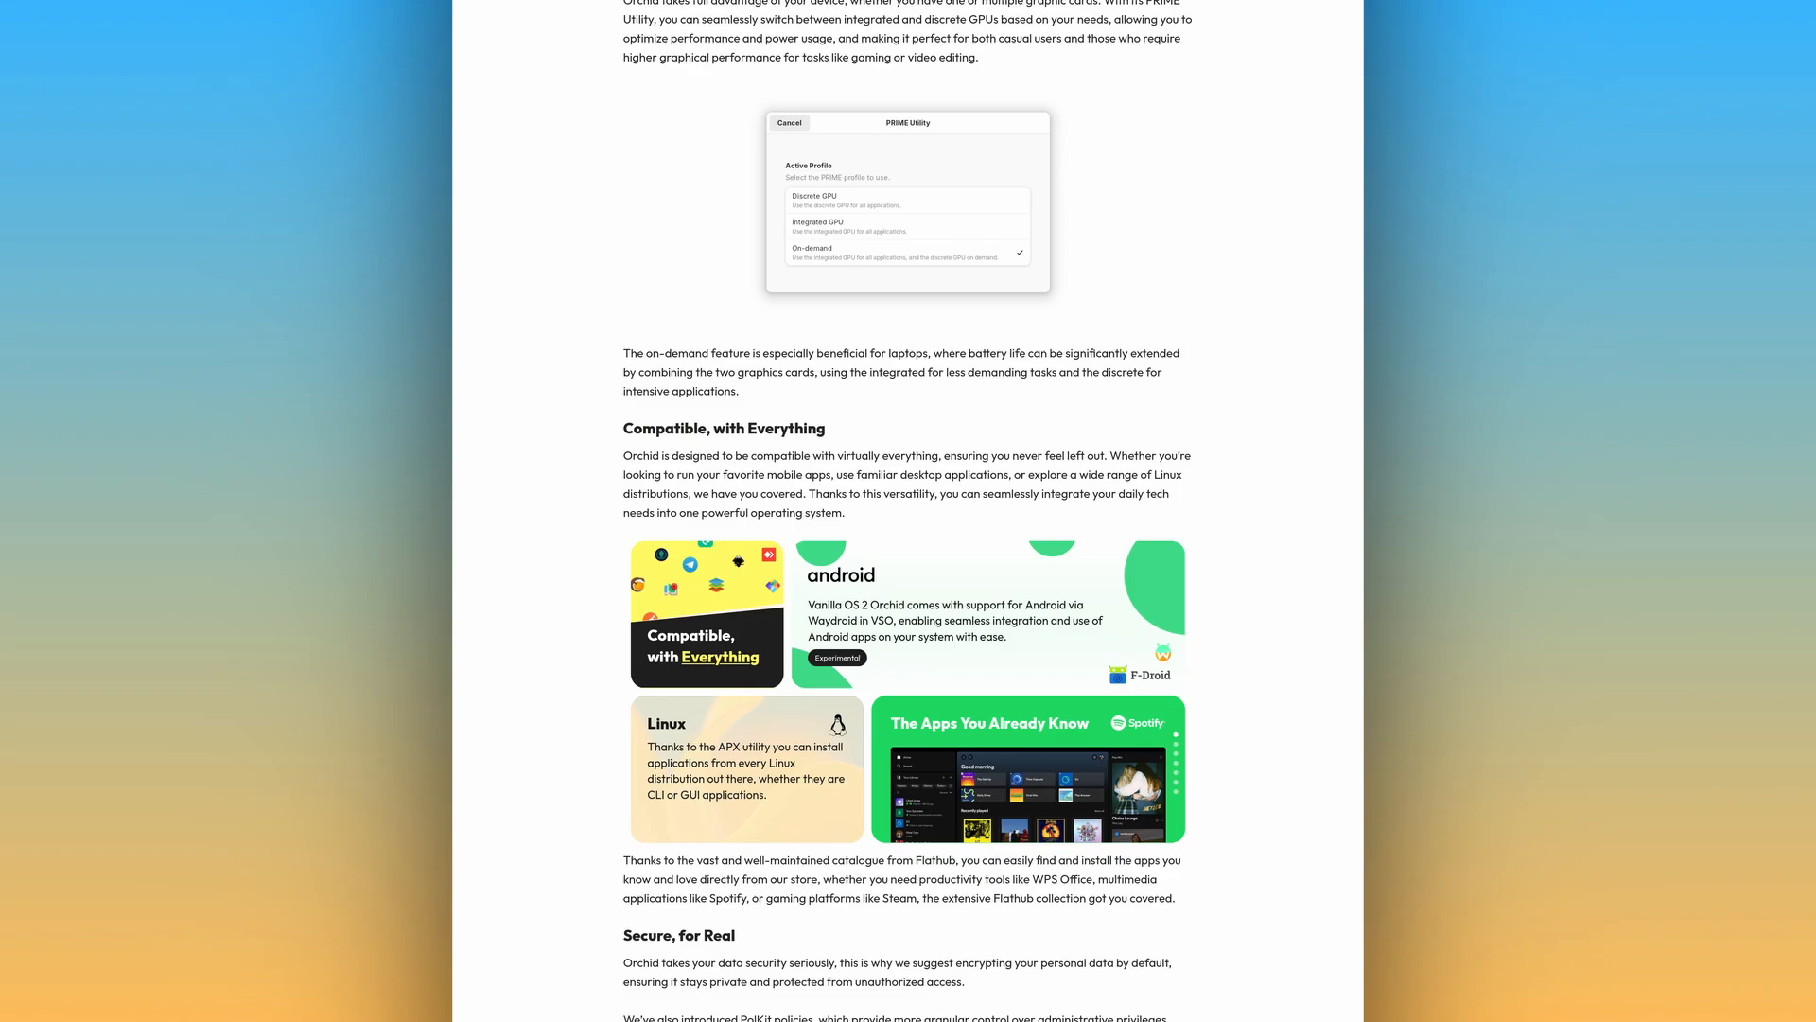
{"action": "scroll", "scroll_direction": "down", "scroll_amount": 3}
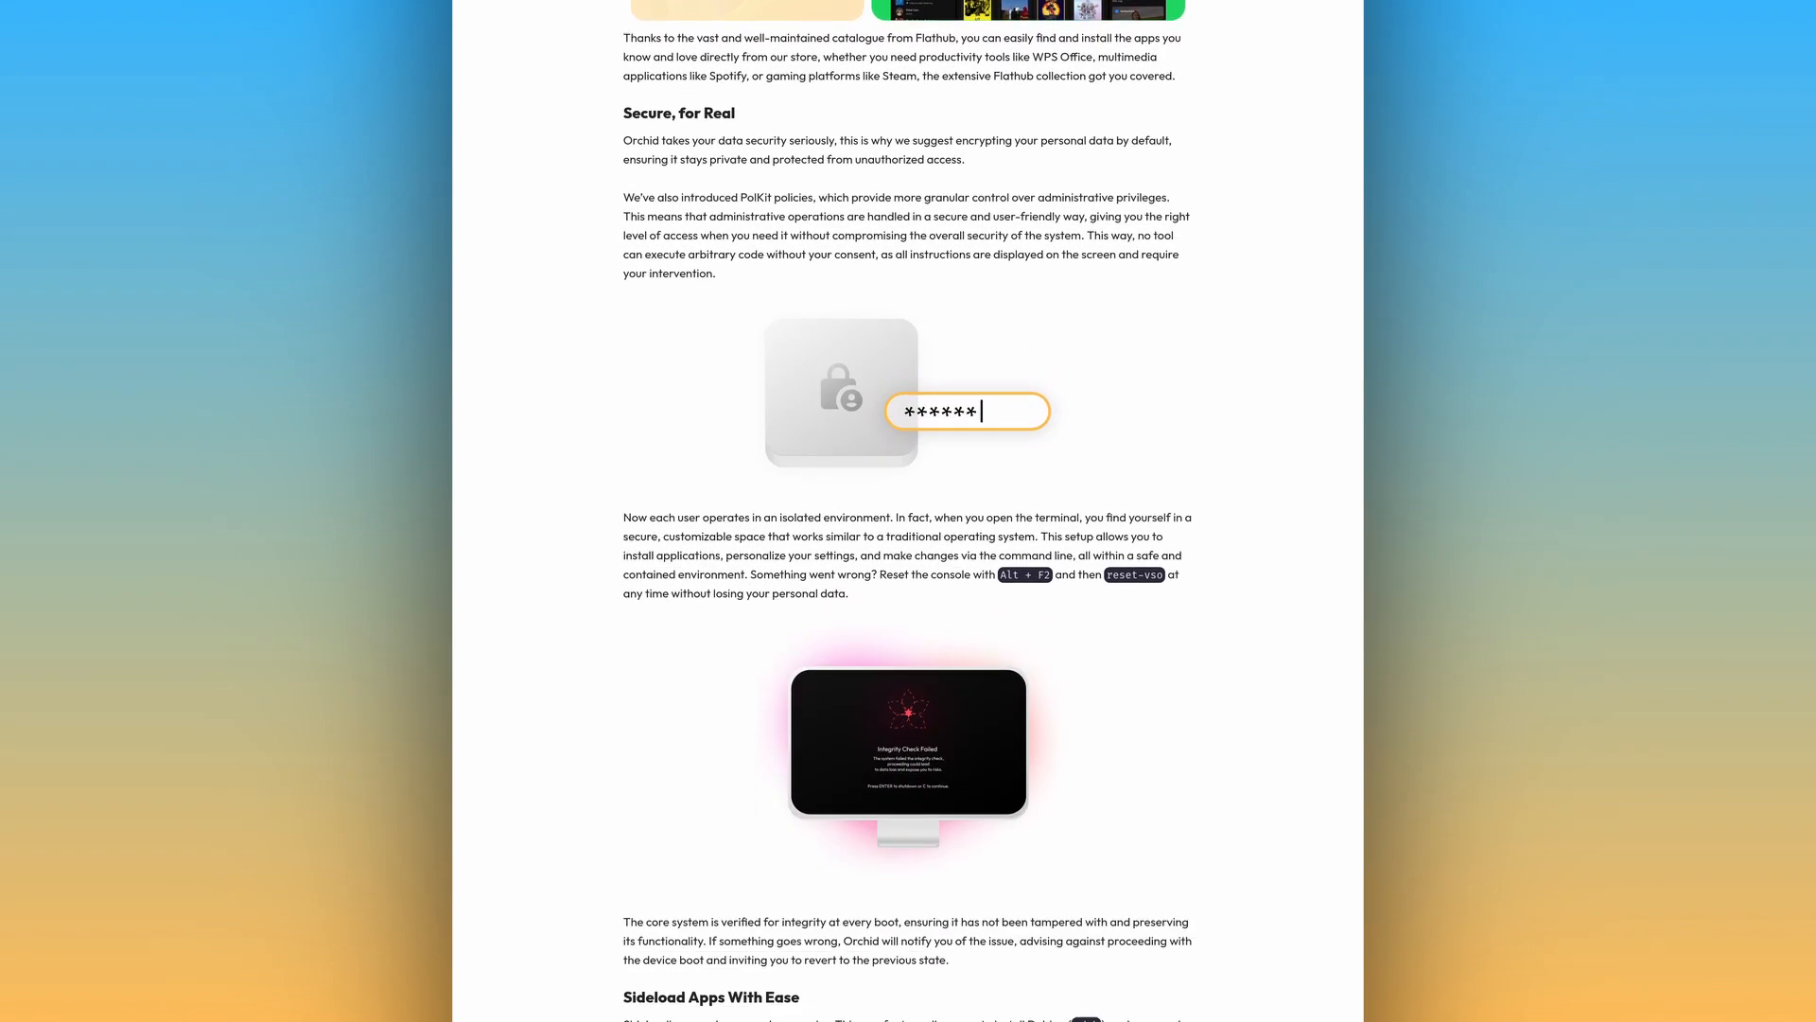
{"action": "scroll", "scroll_direction": "down", "scroll_amount": 3}
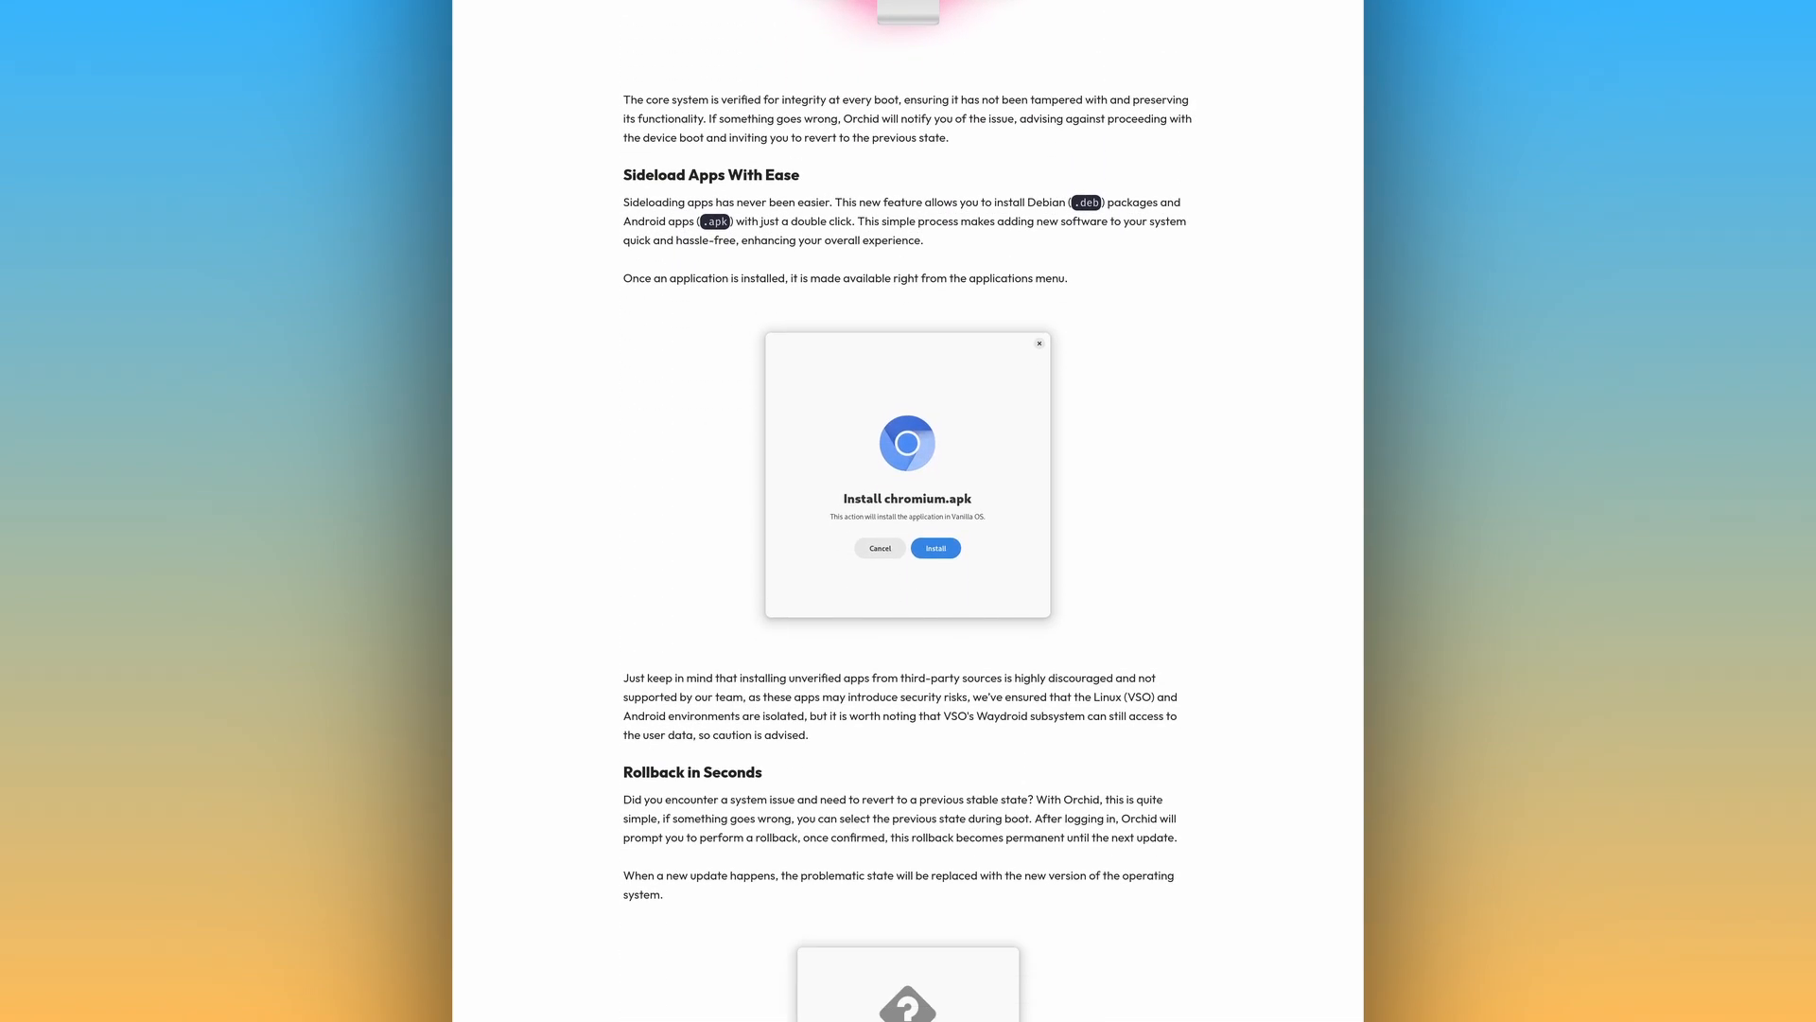
{"action": "scroll", "scroll_direction": "down", "scroll_amount": 3}
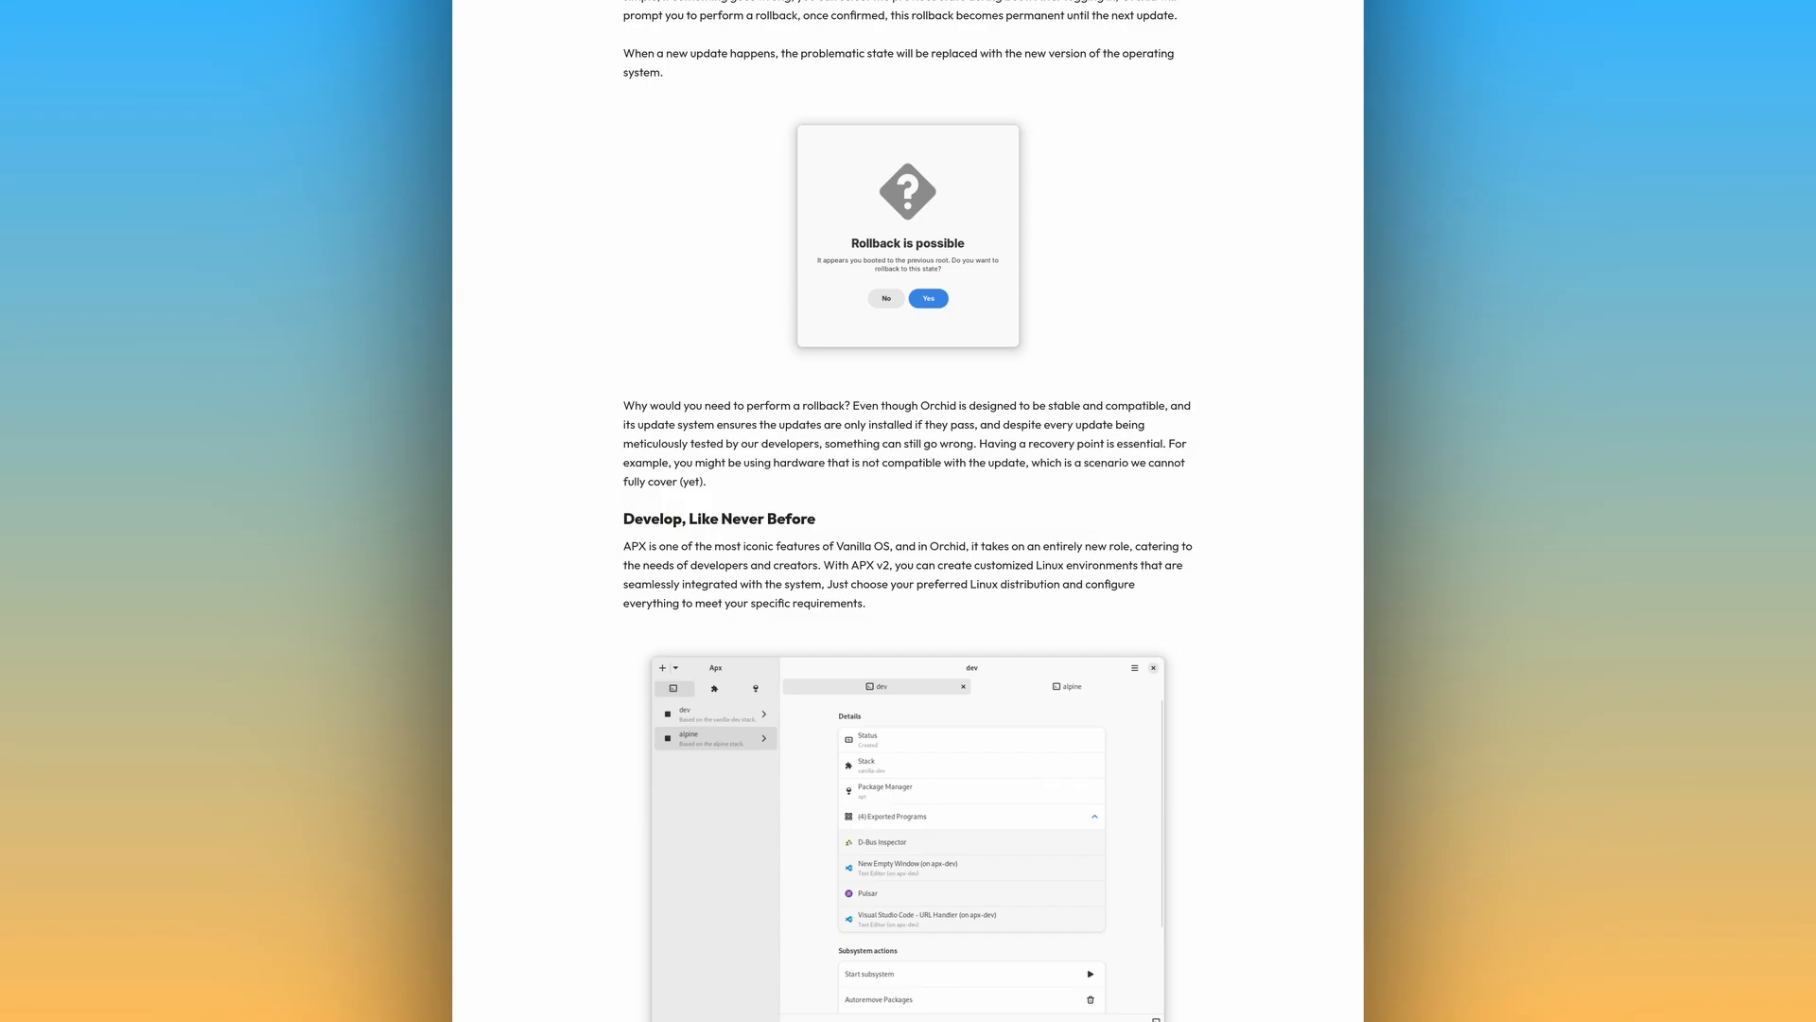
{"action": "scroll", "scroll_direction": "down", "scroll_amount": 3}
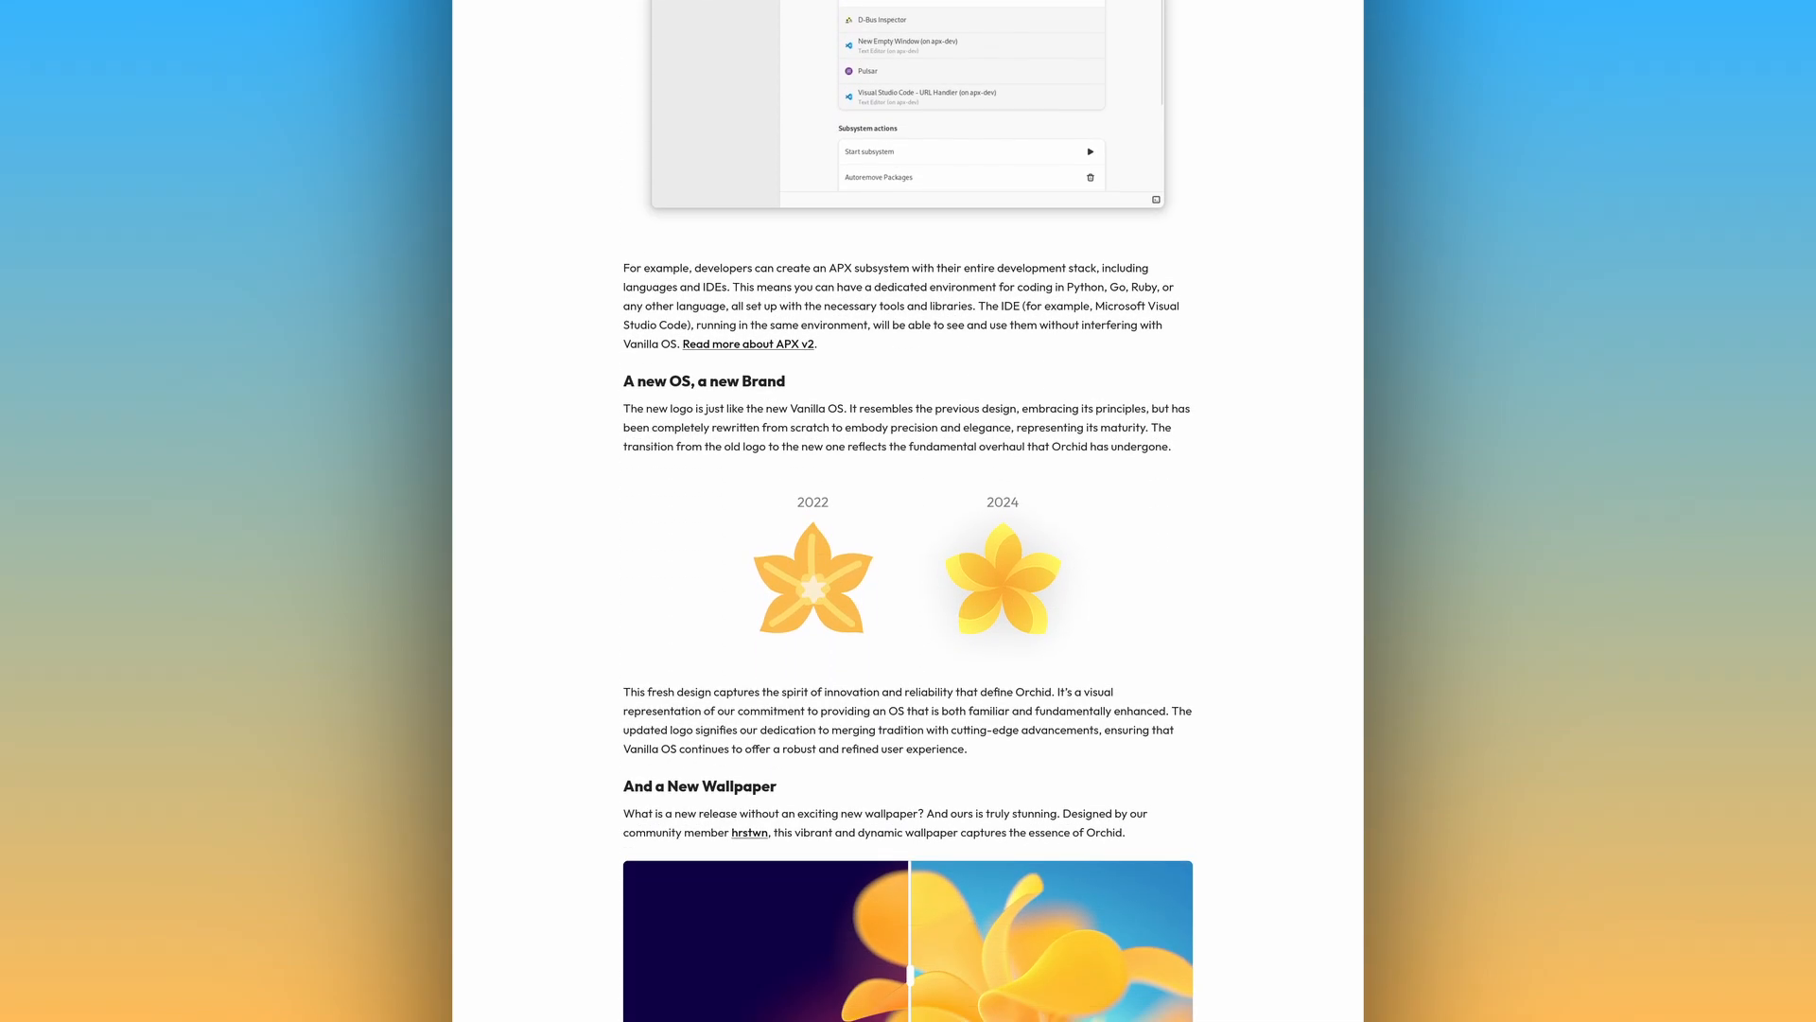
{"action": "scroll", "scroll_direction": "down", "scroll_amount": 3}
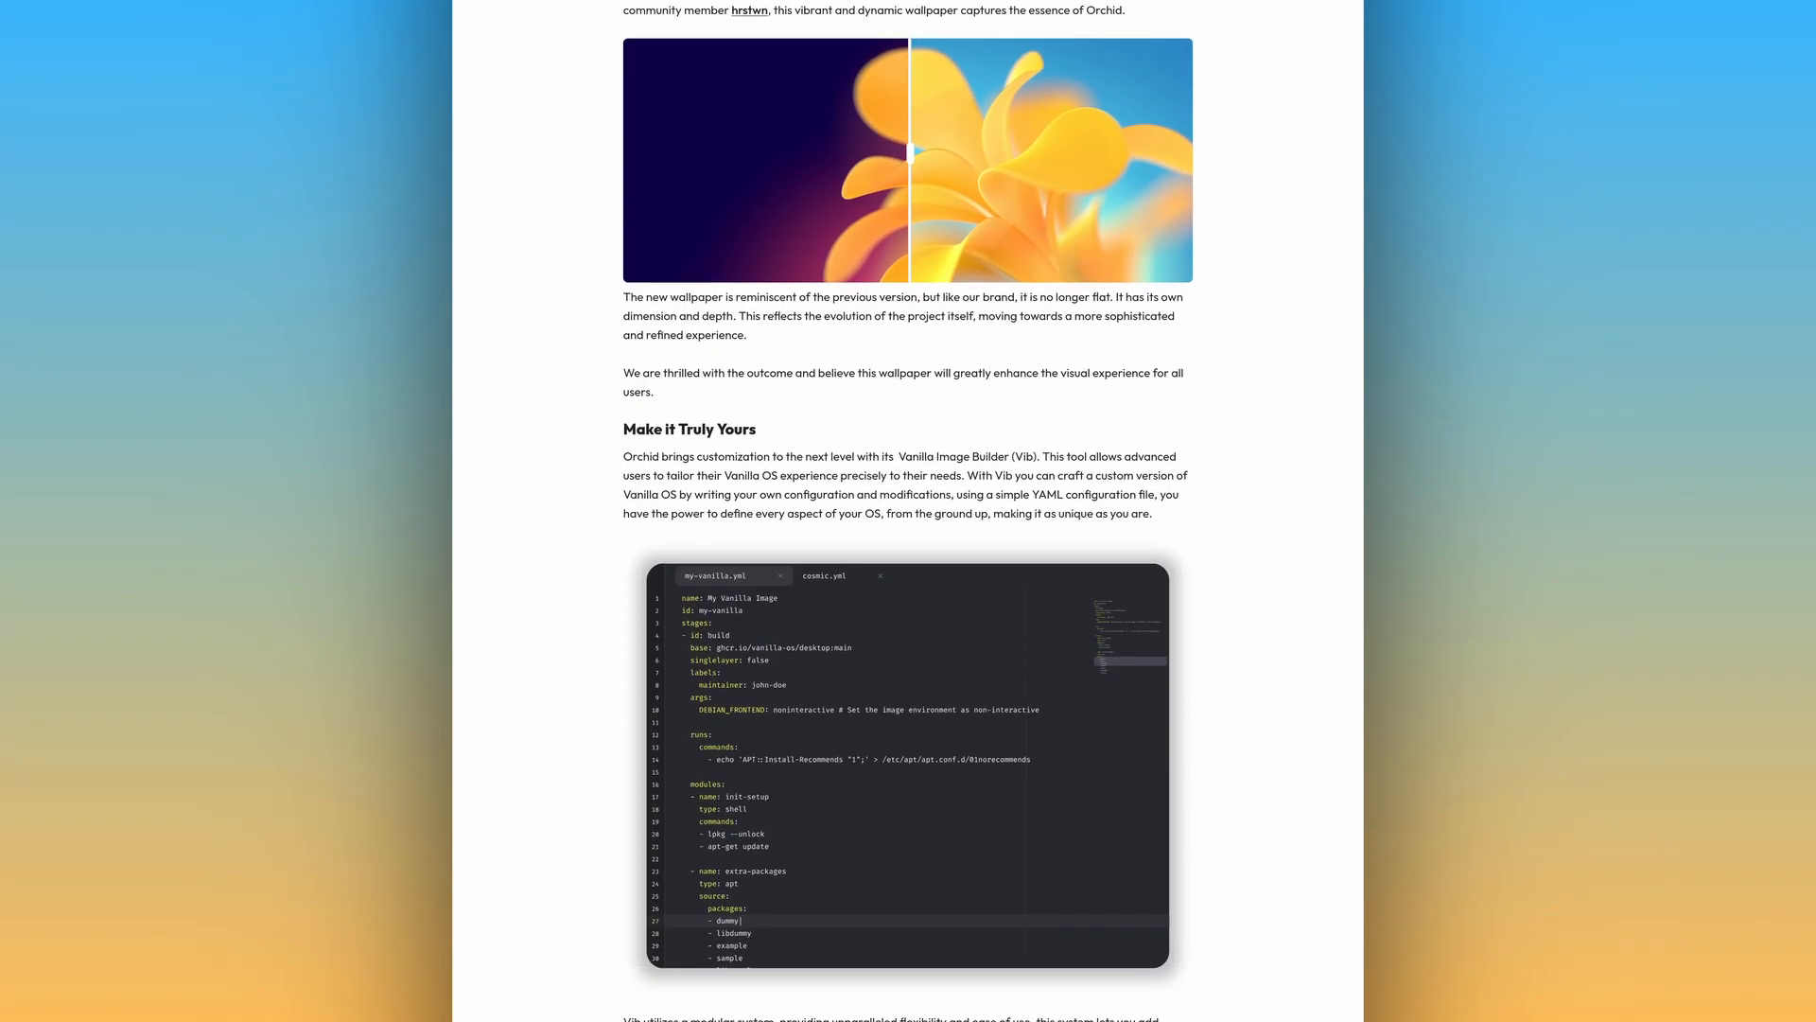
{"action": "scroll", "scroll_direction": "down", "scroll_amount": 3}
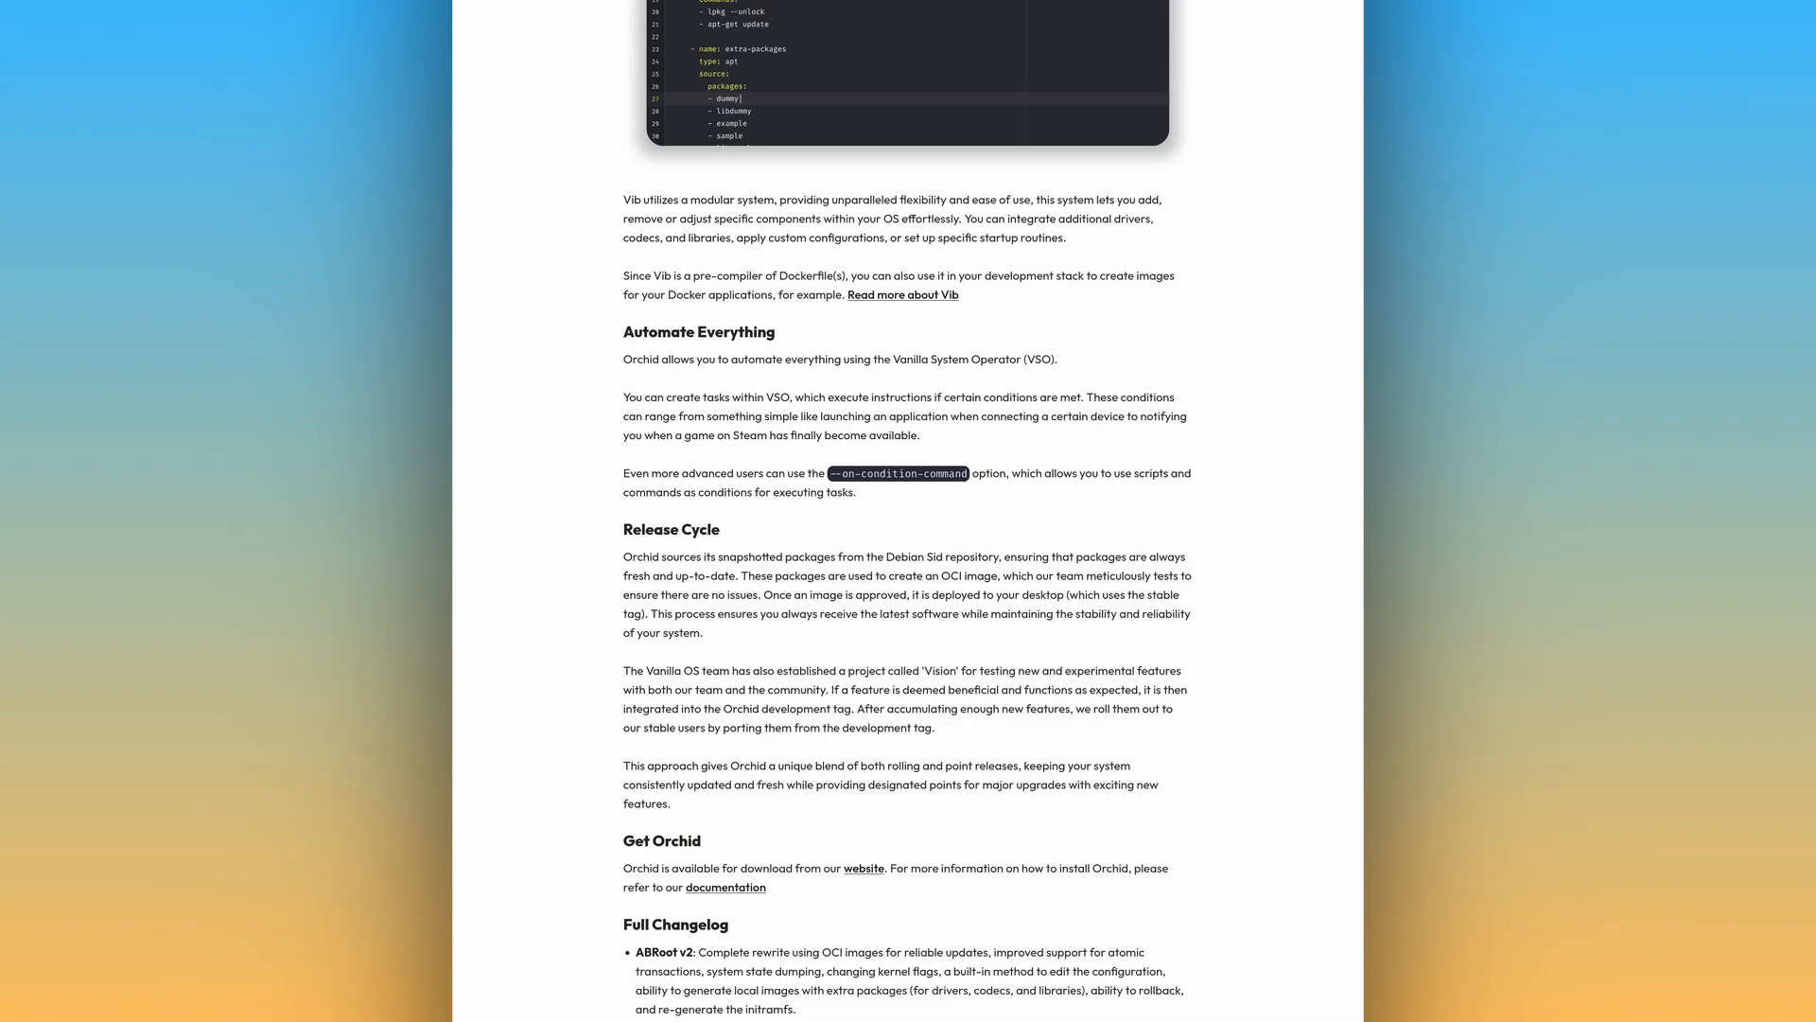
{"action": "scroll", "scroll_direction": "down", "scroll_amount": 3}
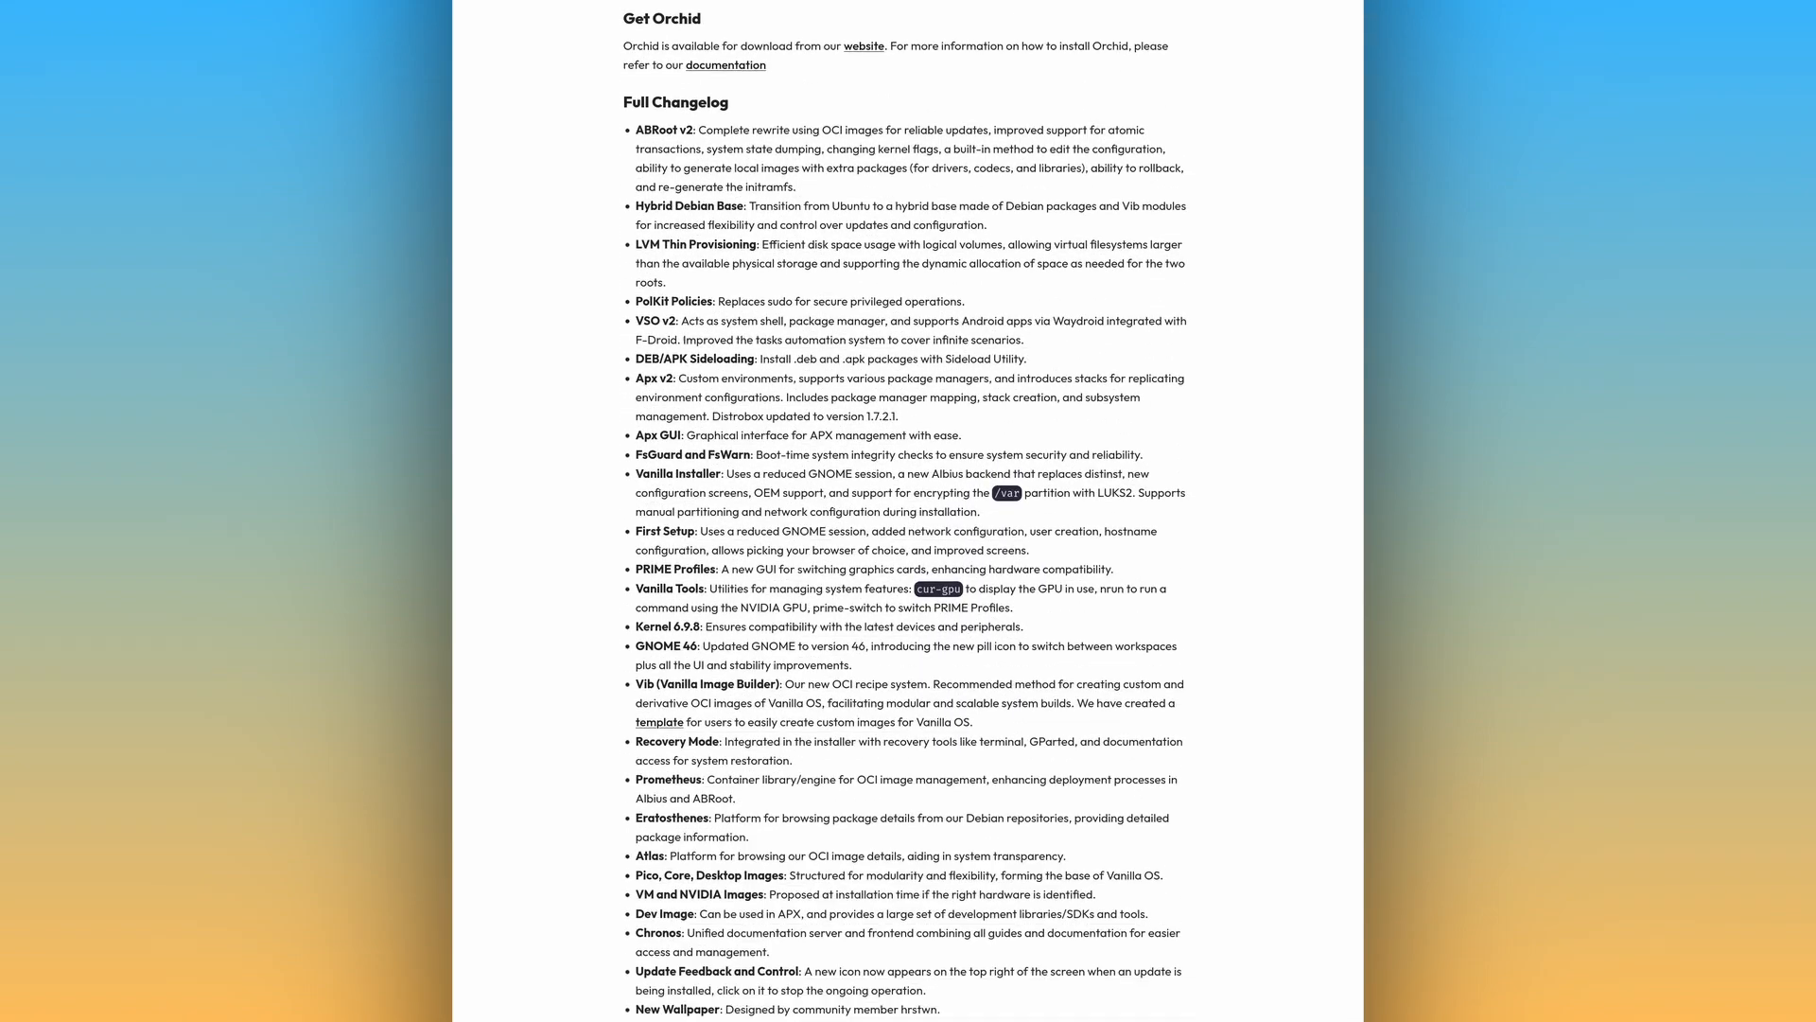
{"action": "scroll", "scroll_direction": "down", "scroll_amount": 3}
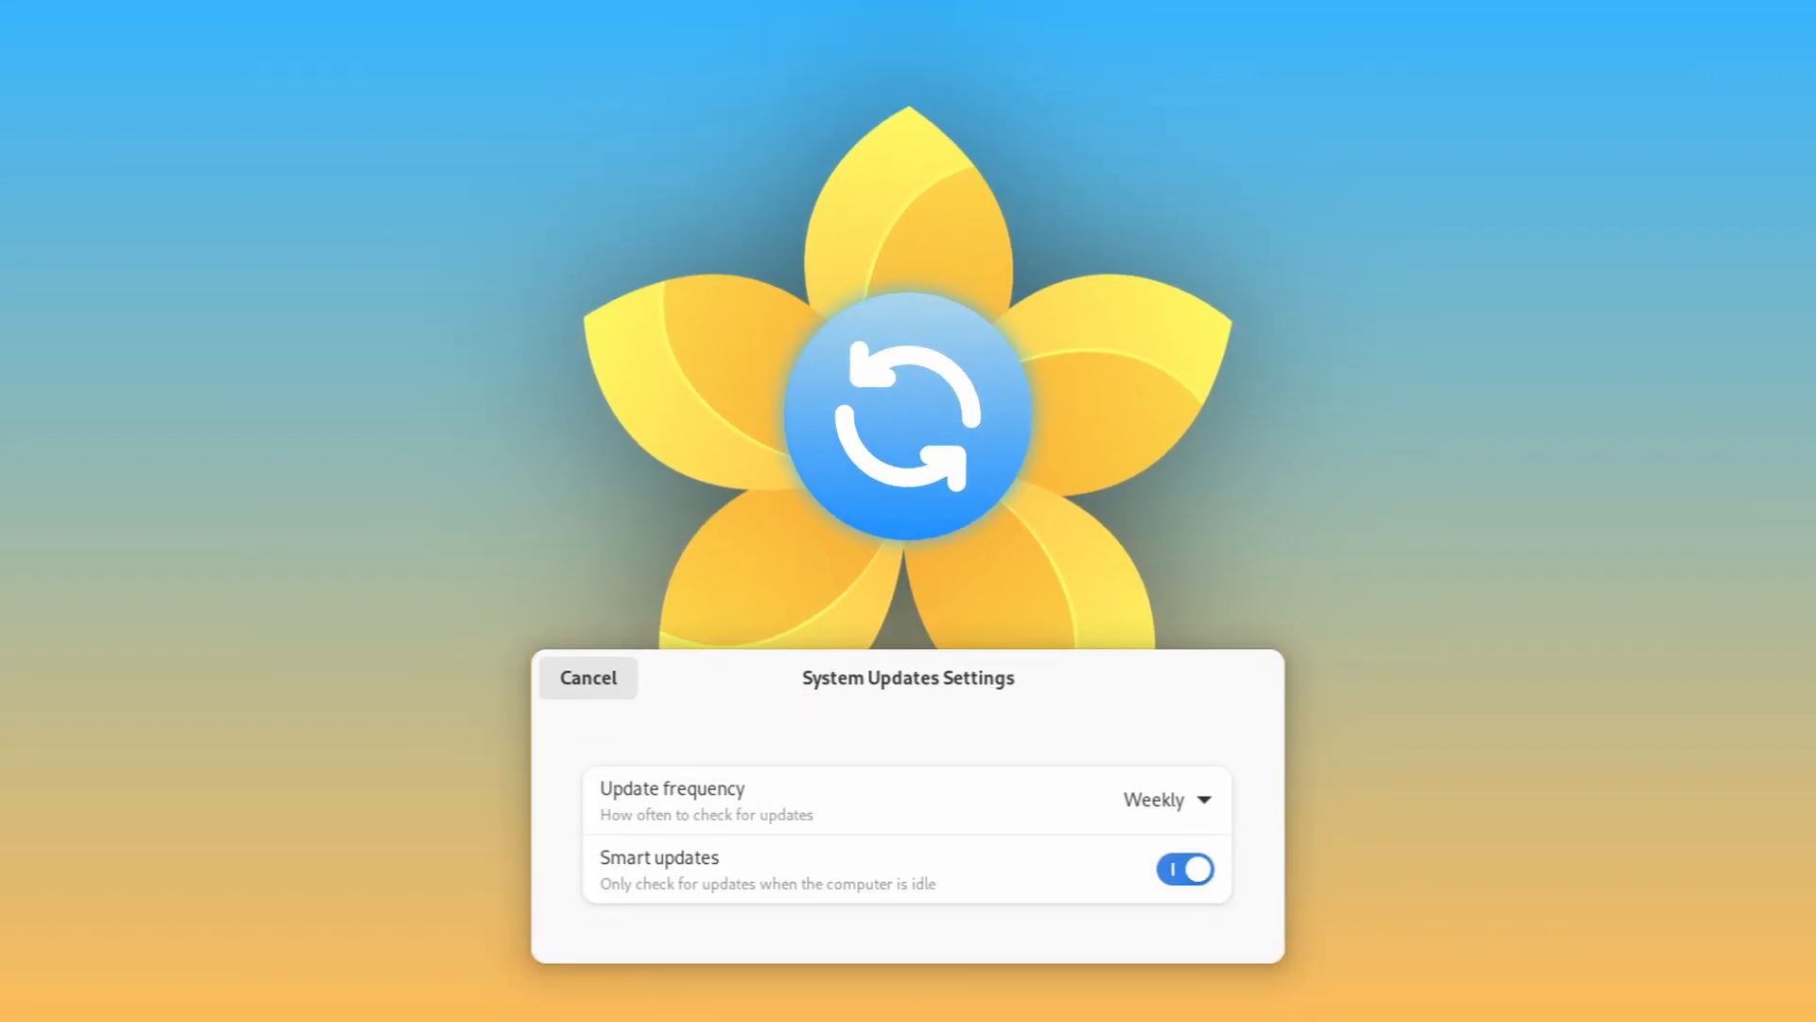
Step: Show System Updates Settings with Weekly update frequency and Smart updates on
{"action": "left_click", "coordinate": [1206, 696]}
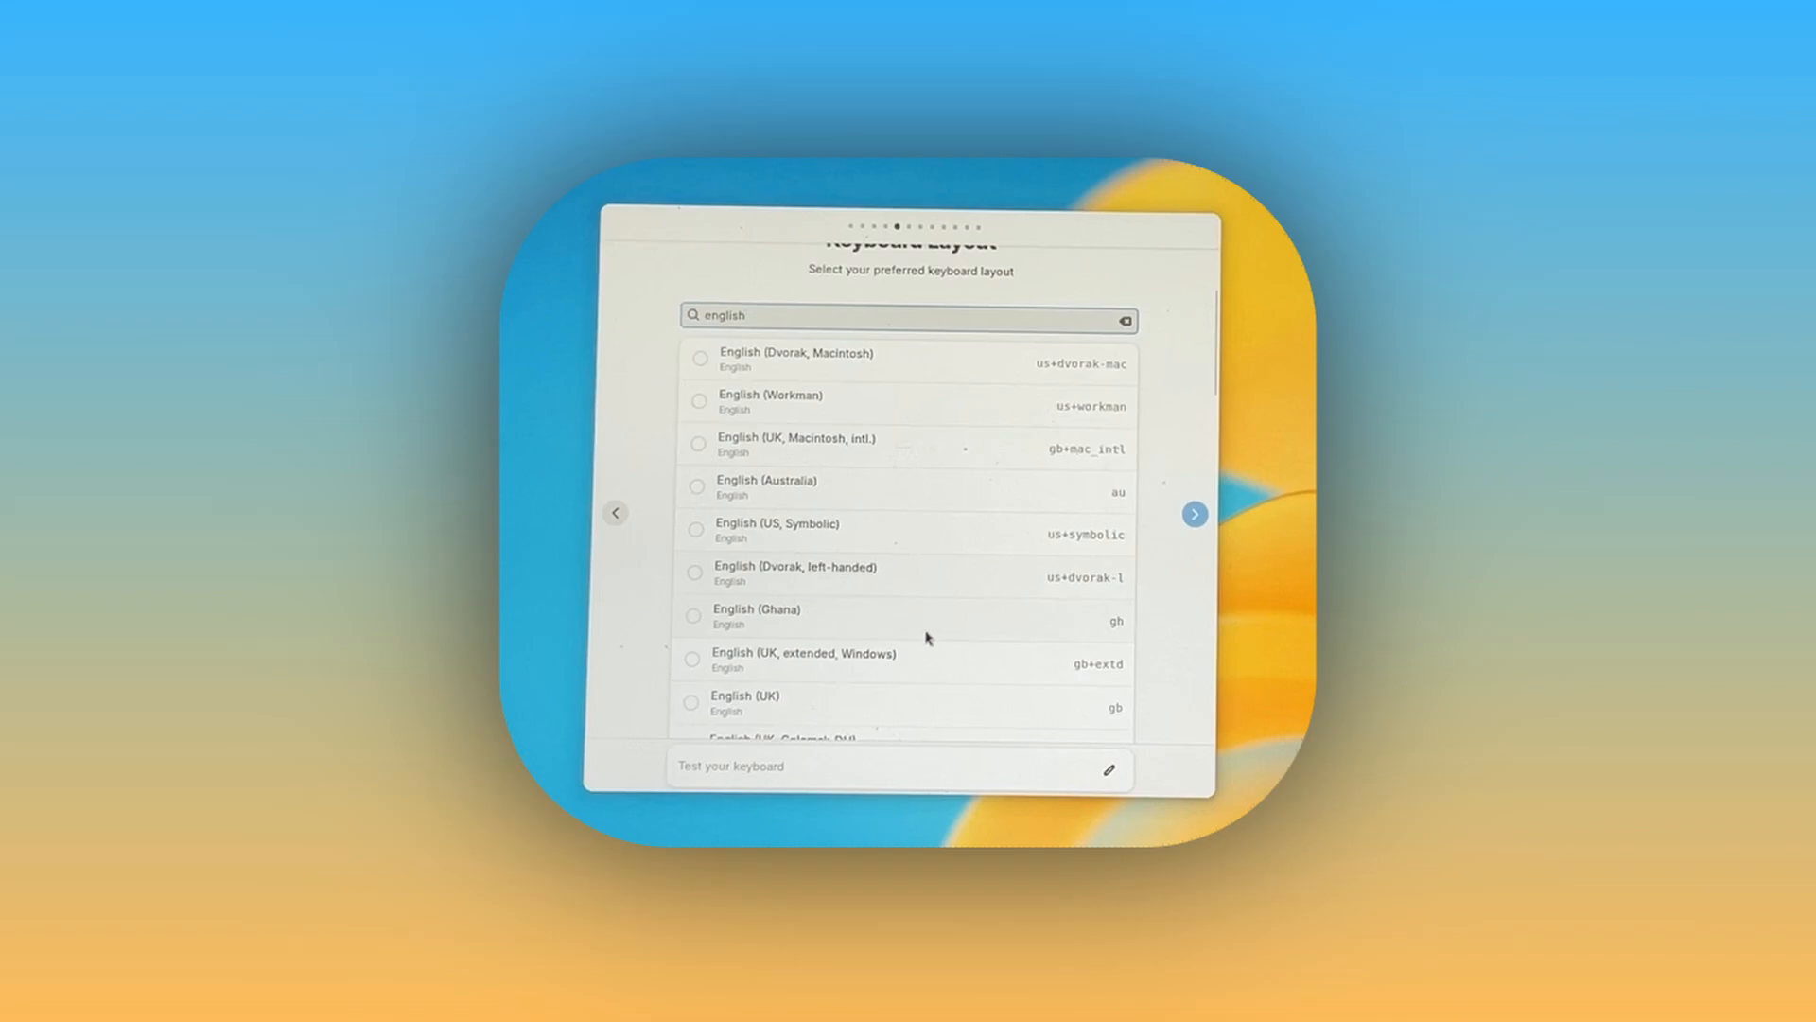
Step: Advance past keyboard layout, apply the app selection without Bottles, and choose Reboot Now
{"action": "left_click", "coordinate": [1194, 512]}
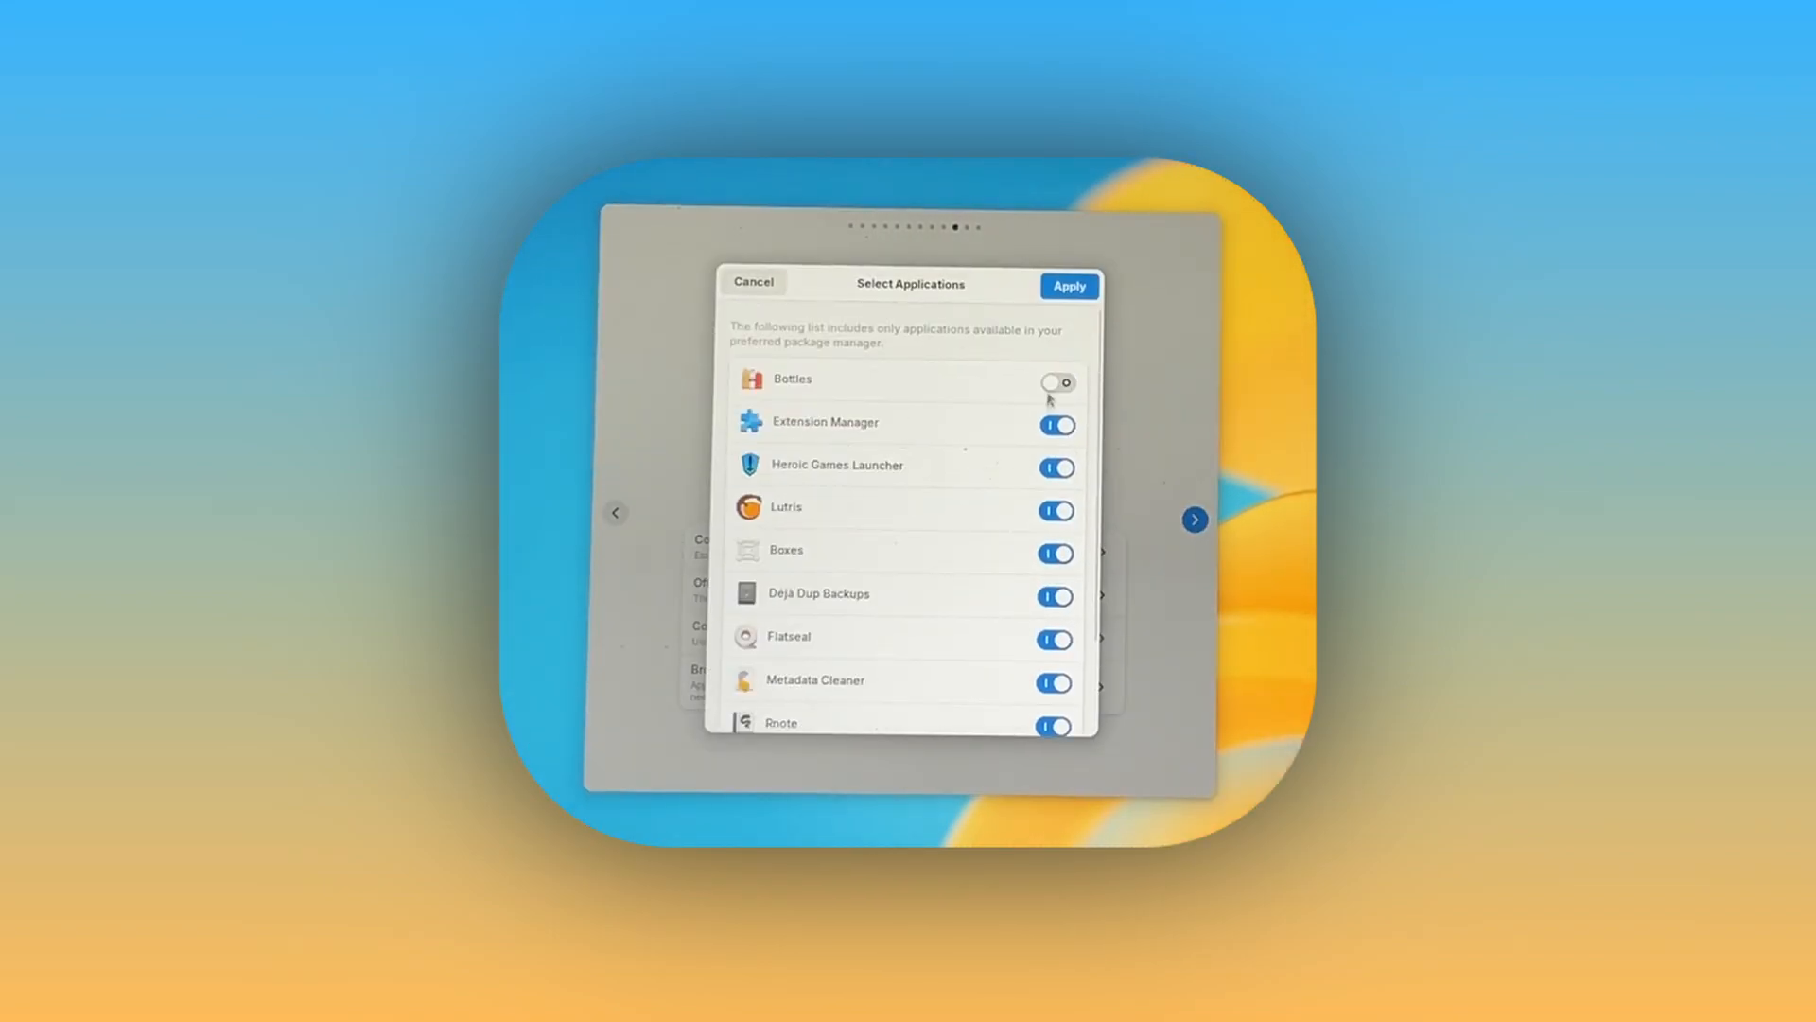
{"action": "left_click", "coordinate": [1068, 284]}
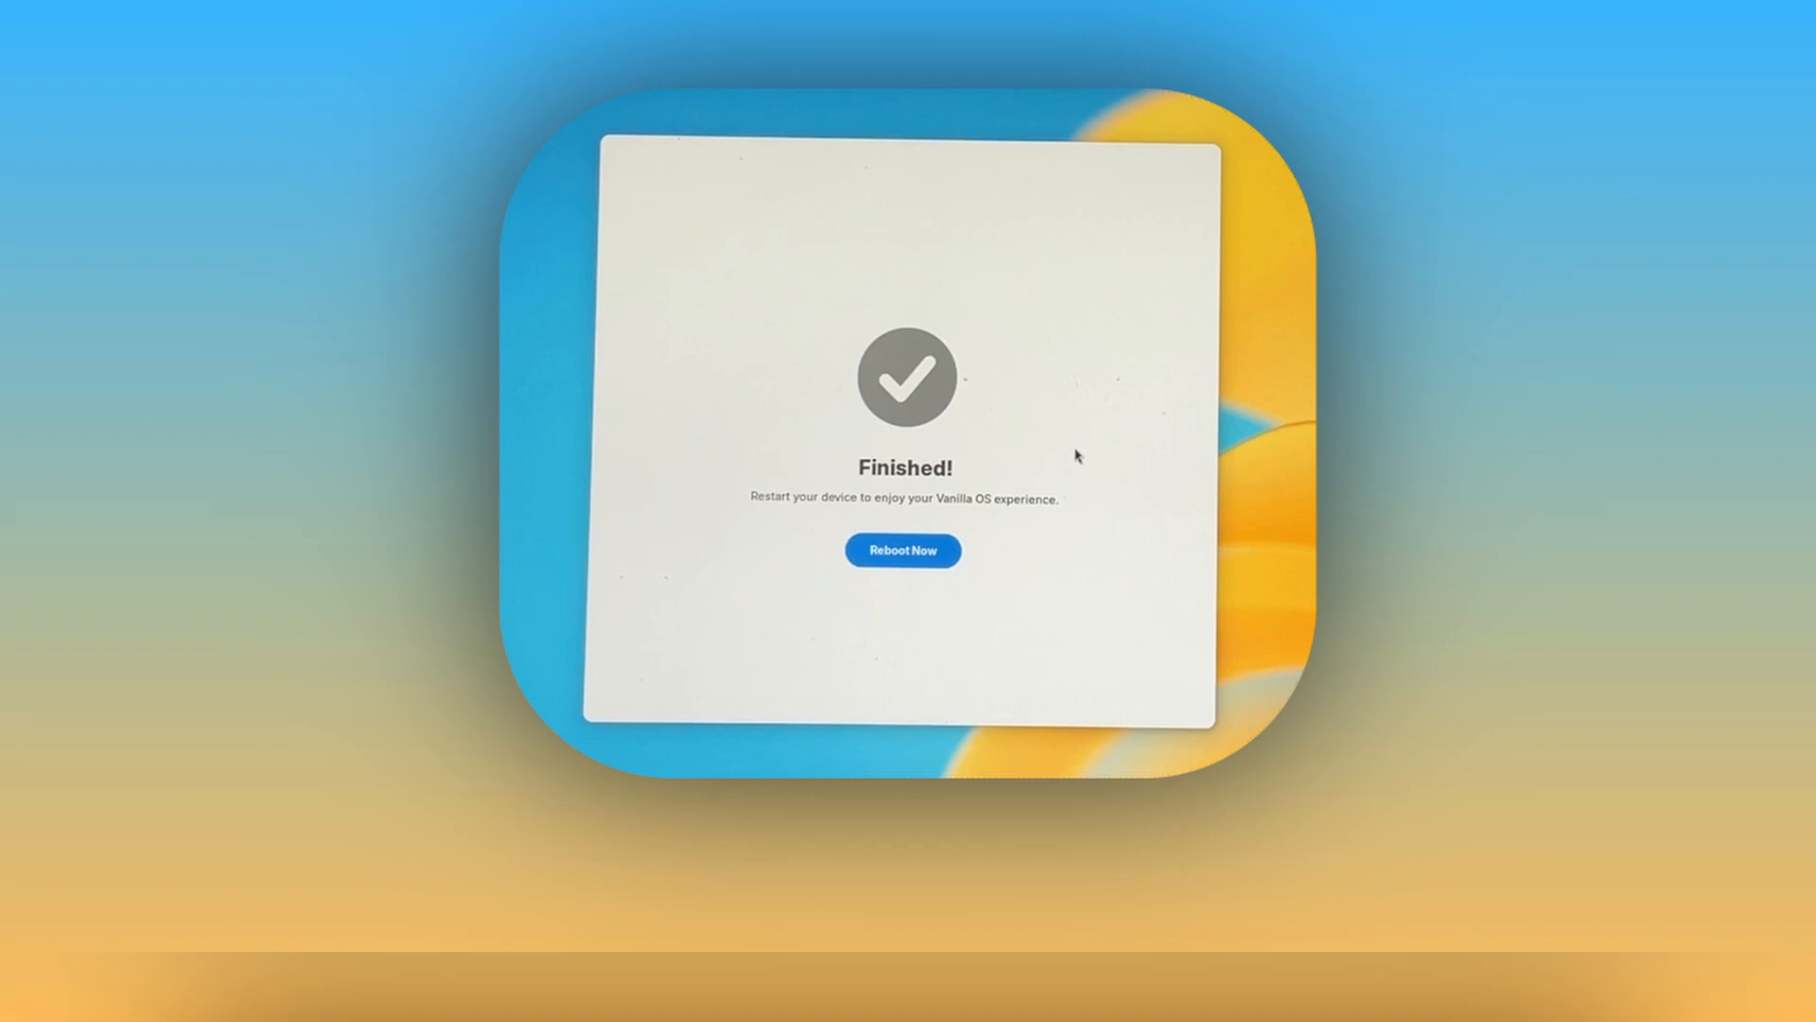
{"action": "left_click", "coordinate": [902, 551]}
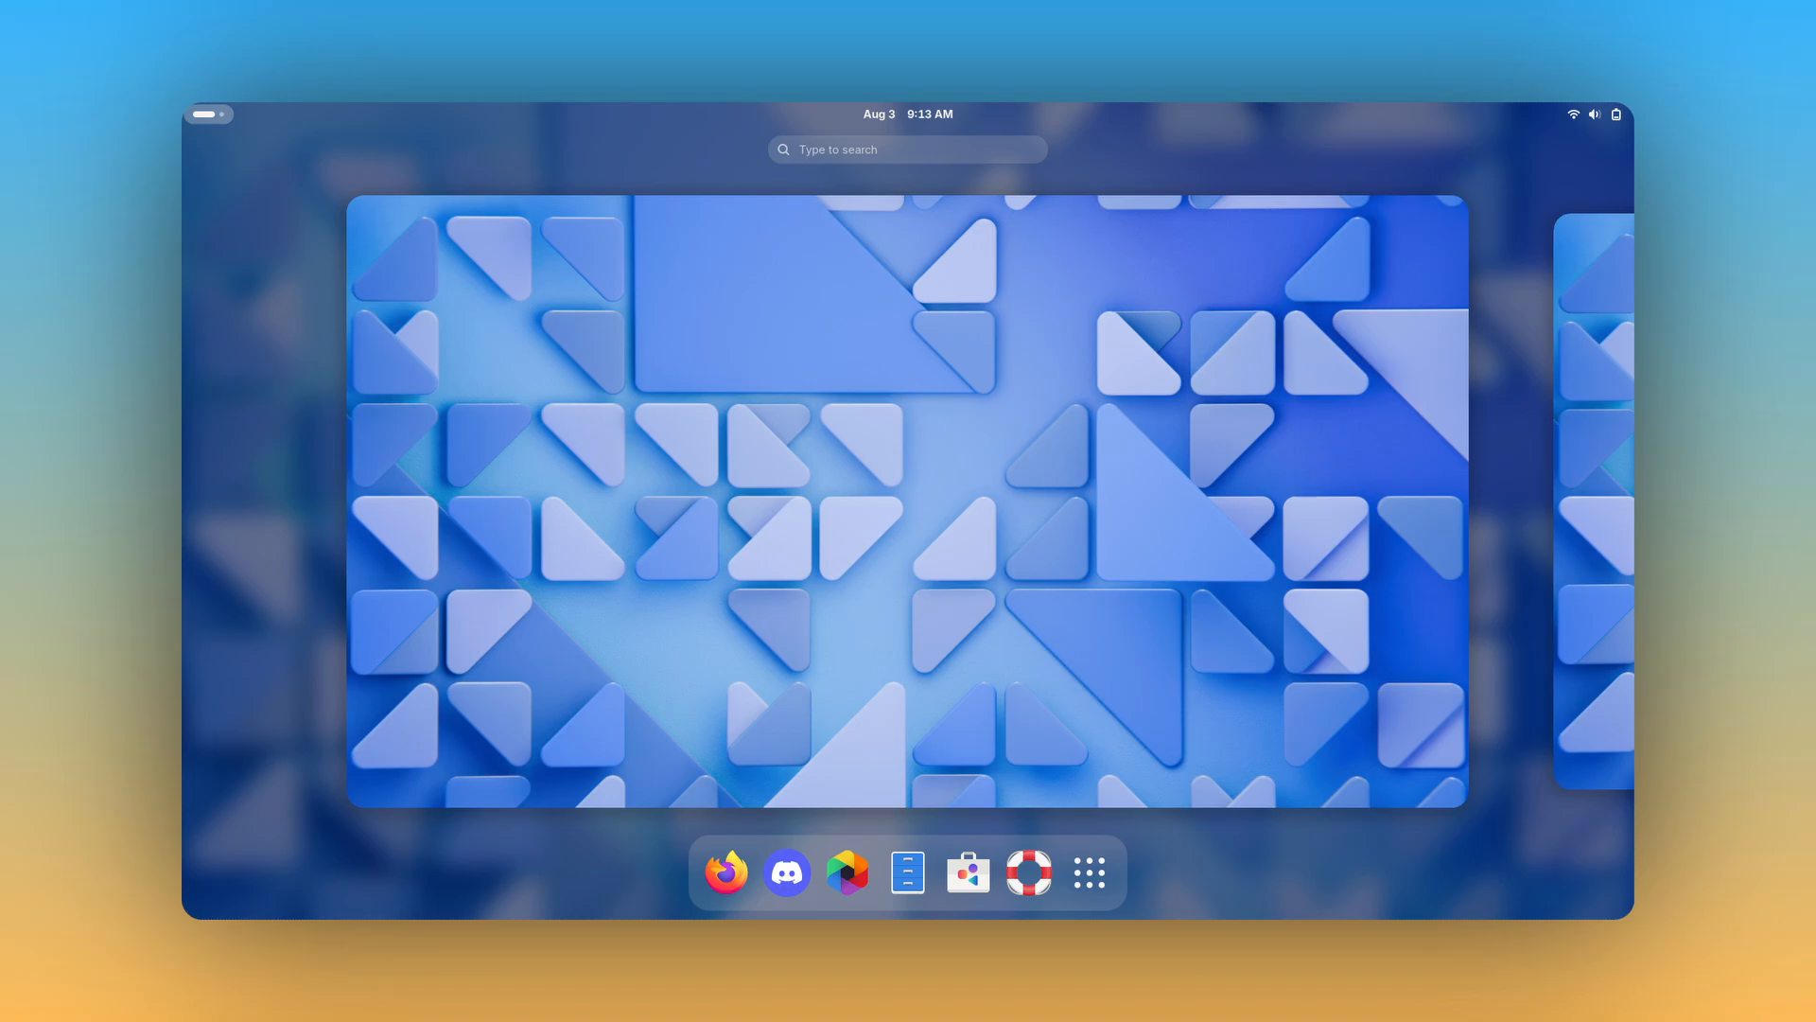
Step: Open Activities to show the workspace overview with dash and search bar
{"action": "left_click", "coordinate": [1027, 871]}
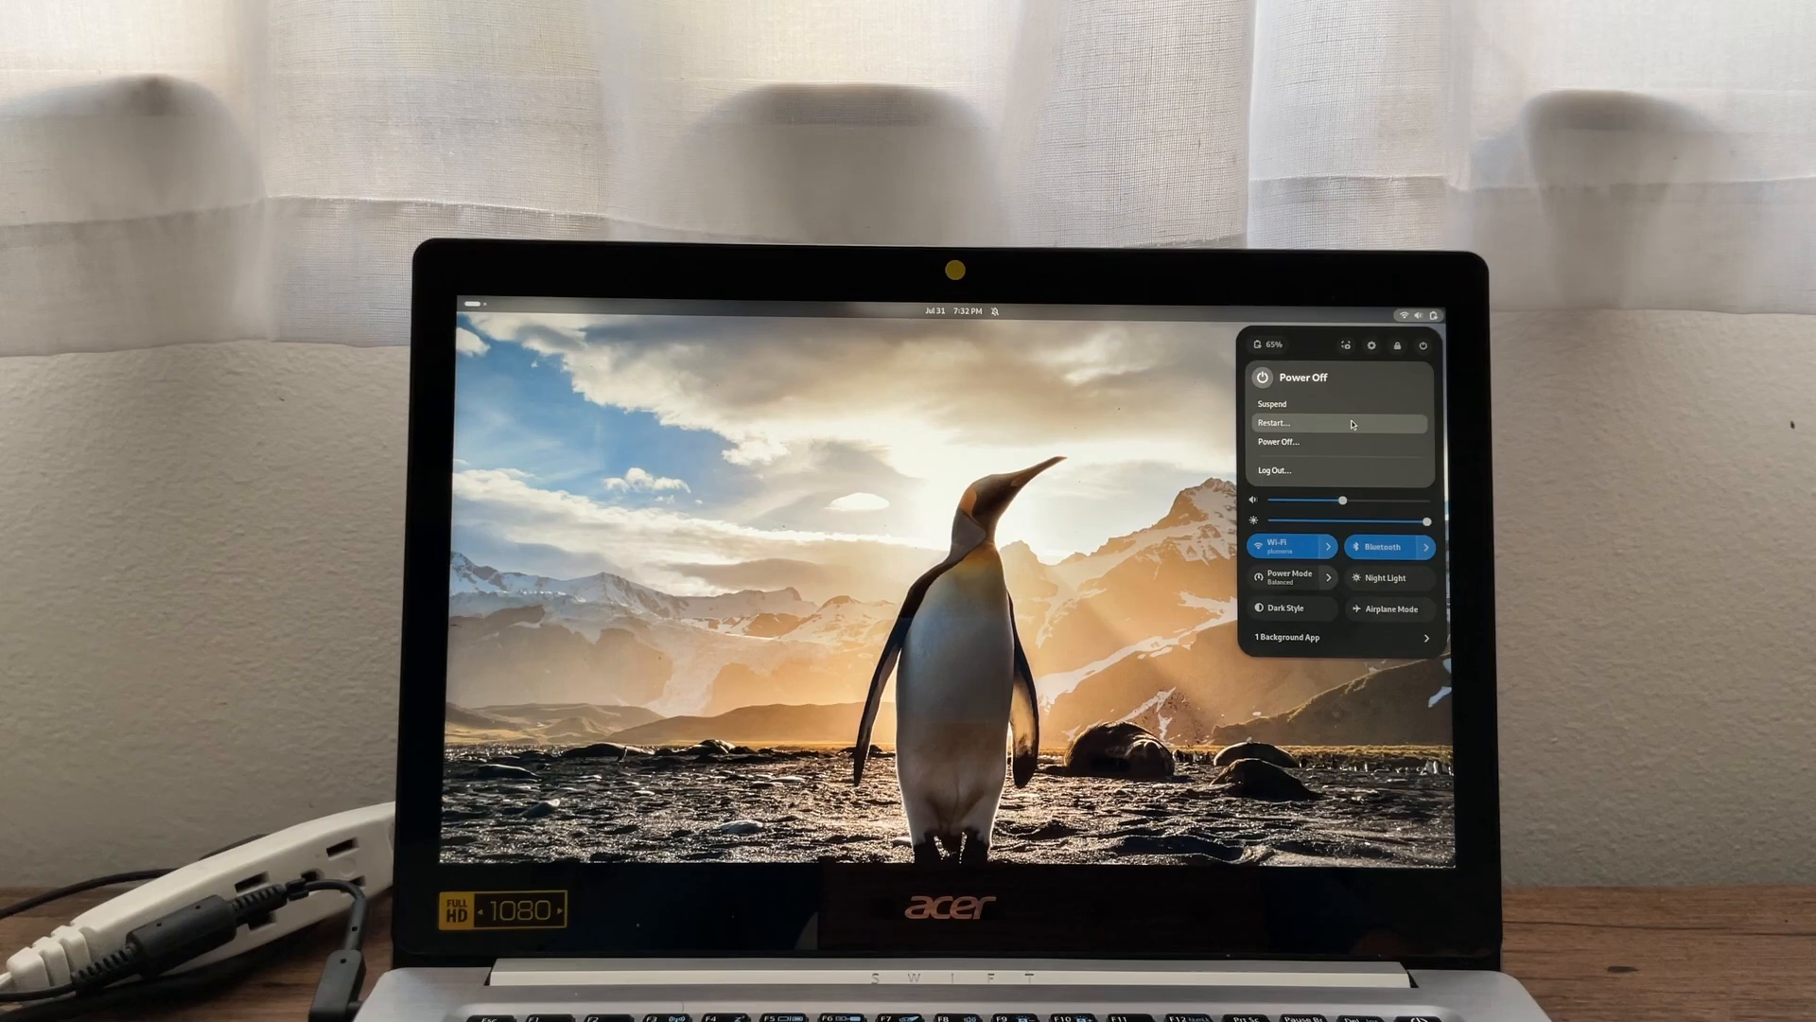
Step: Restart the laptop from the power-off menu so it reaches the GRUB boot menu
{"action": "left_click", "coordinate": [1273, 423]}
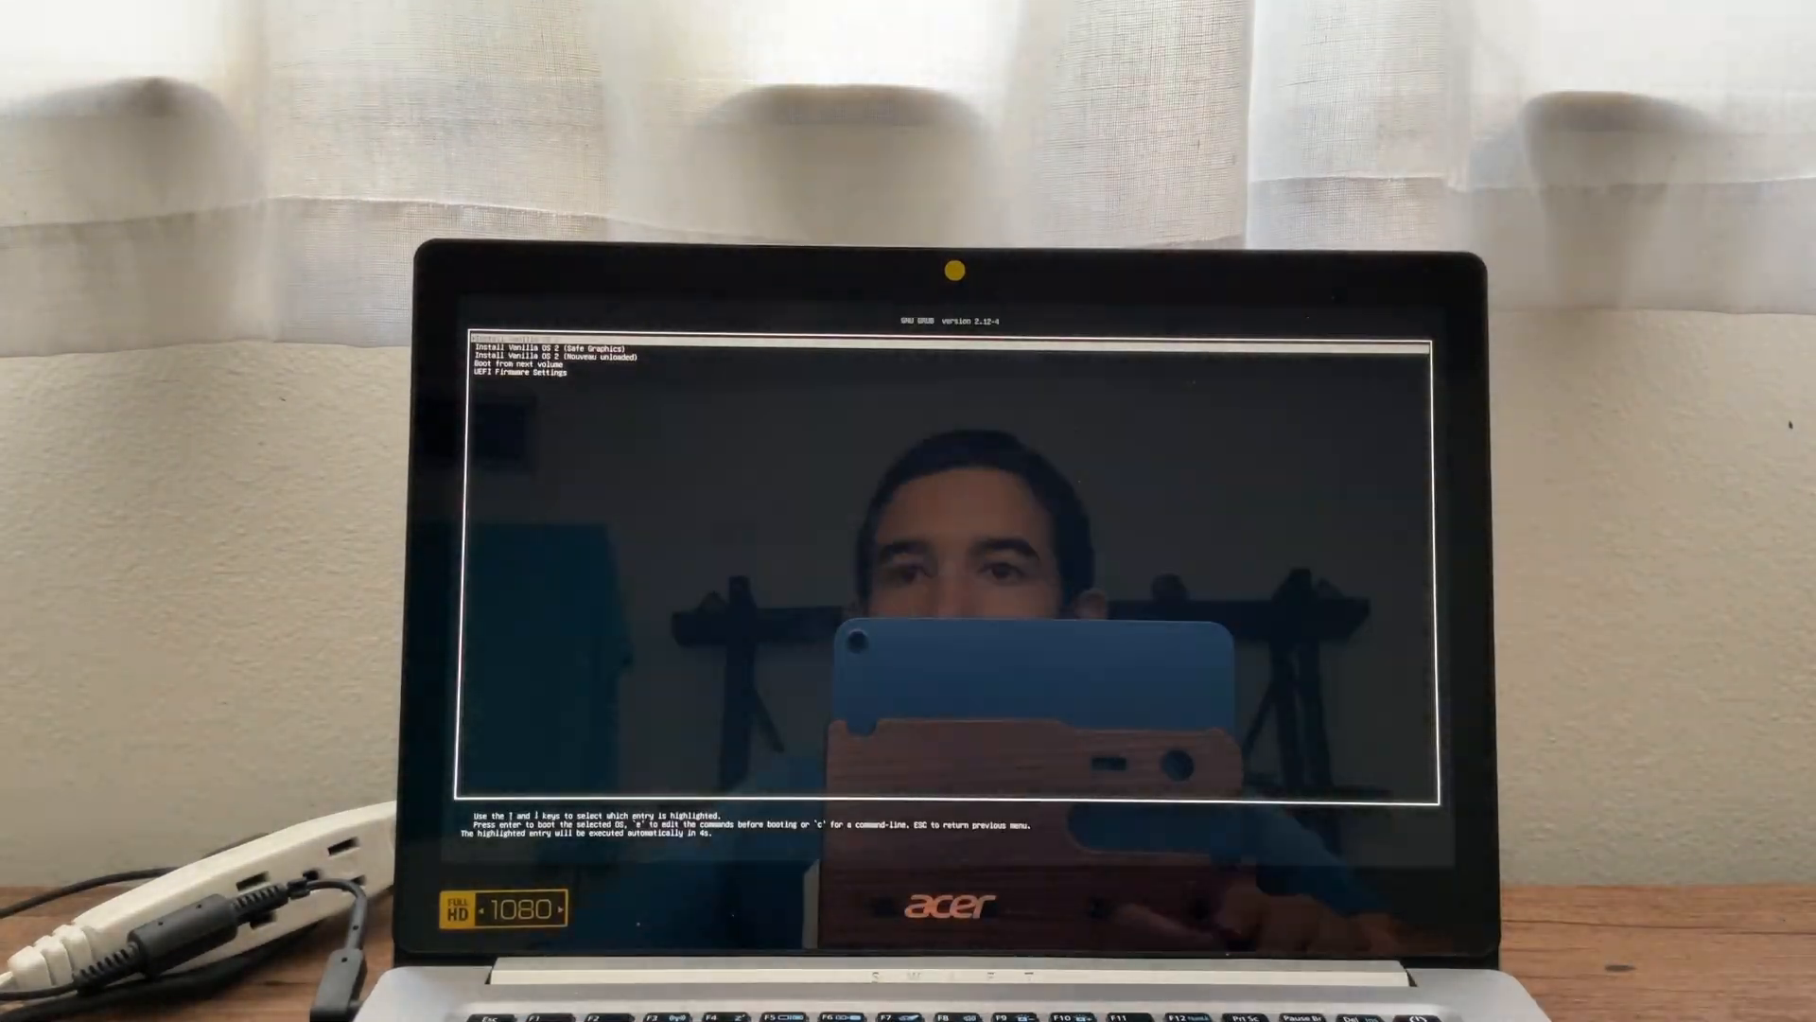